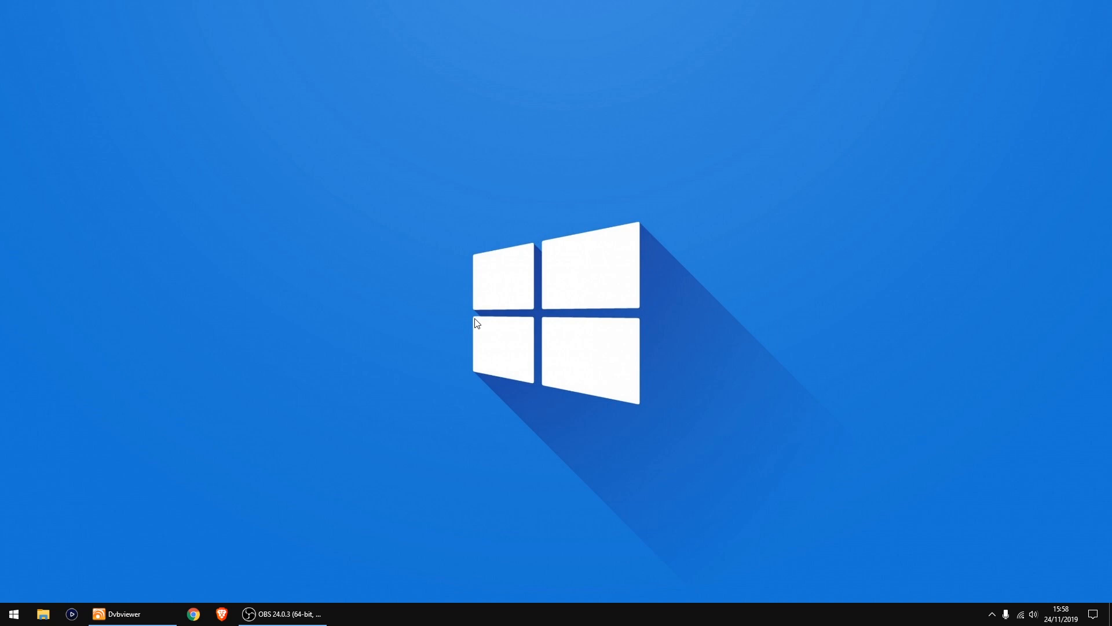
pyautogui.moveTo(102, 568)
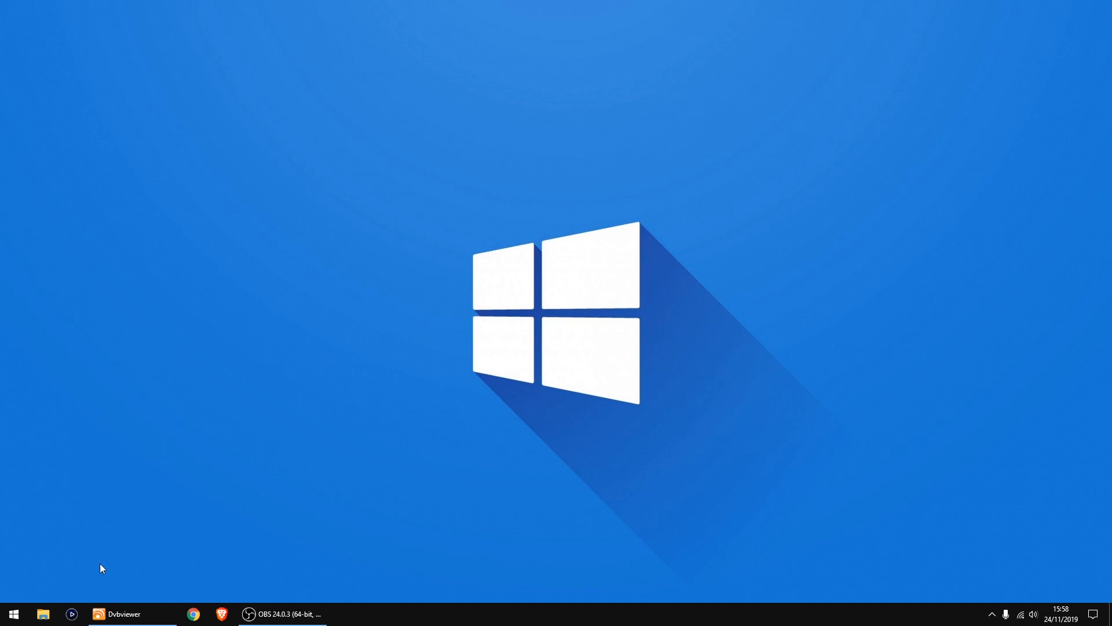
# - Extract the Merge MP4 files and List & Merge zips into folders in Downloads
pyautogui.click(43, 614)
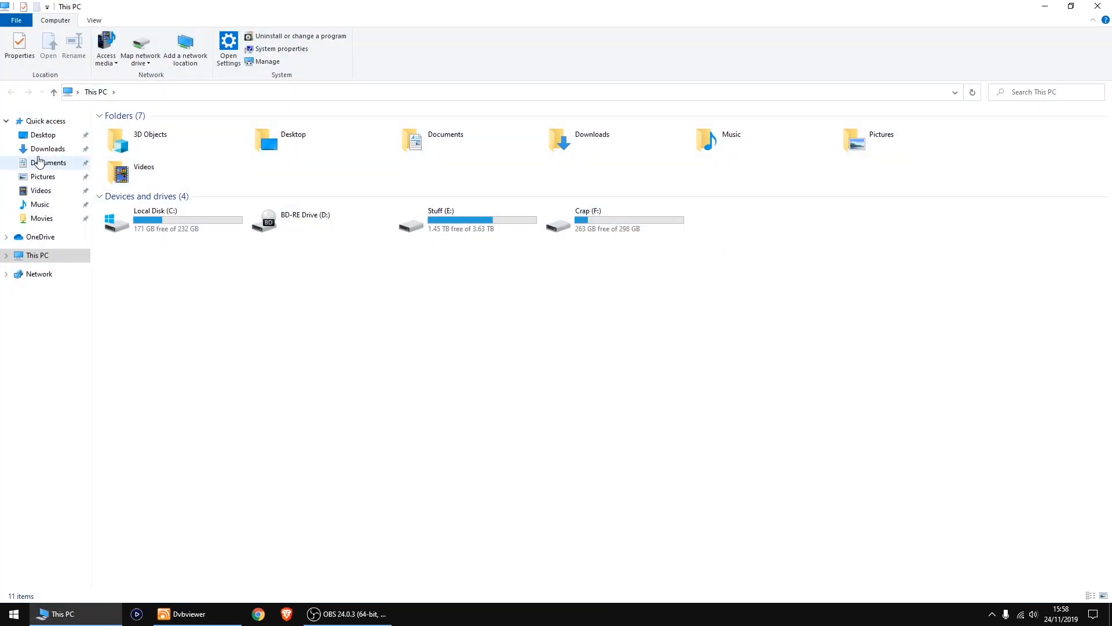
pyautogui.click(49, 149)
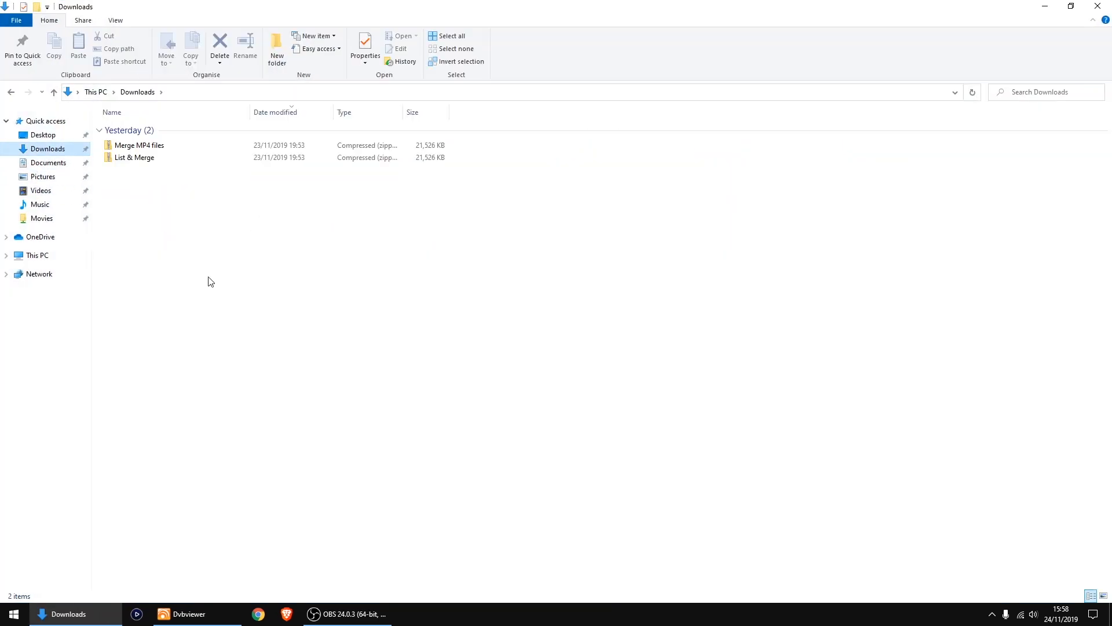
pyautogui.moveTo(132, 176)
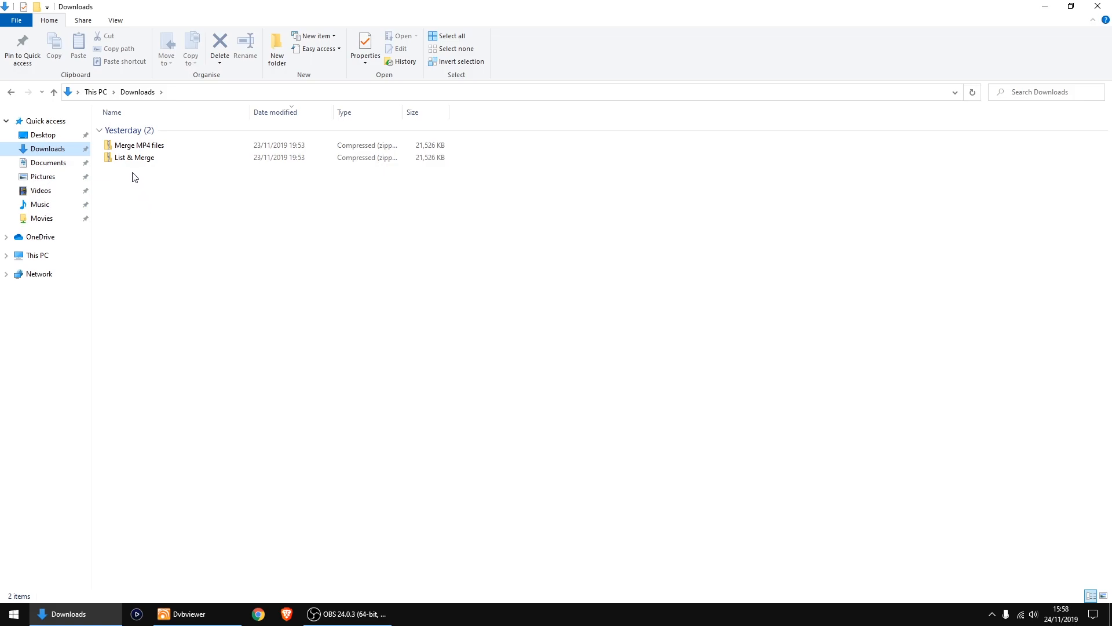
pyautogui.moveTo(137, 146)
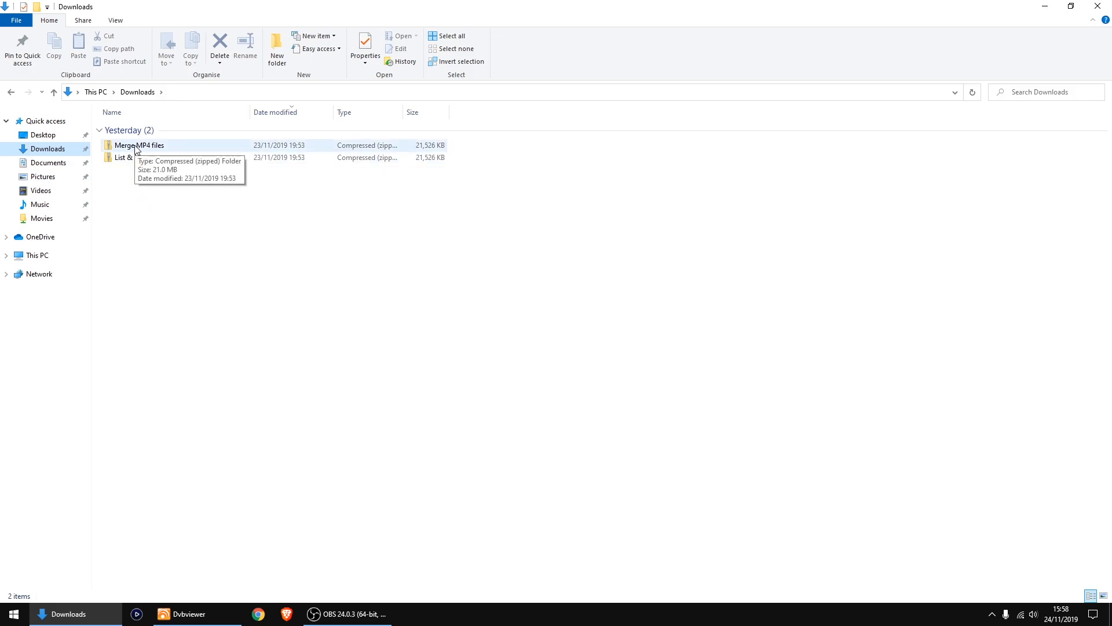
pyautogui.rightClick(140, 146)
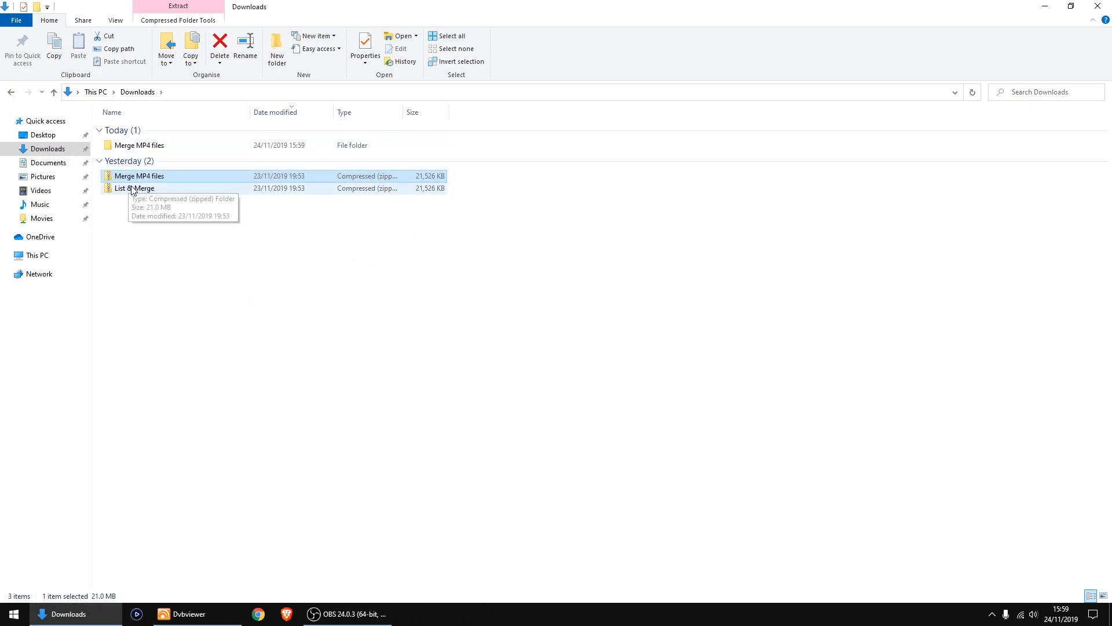
pyautogui.rightClick(133, 187)
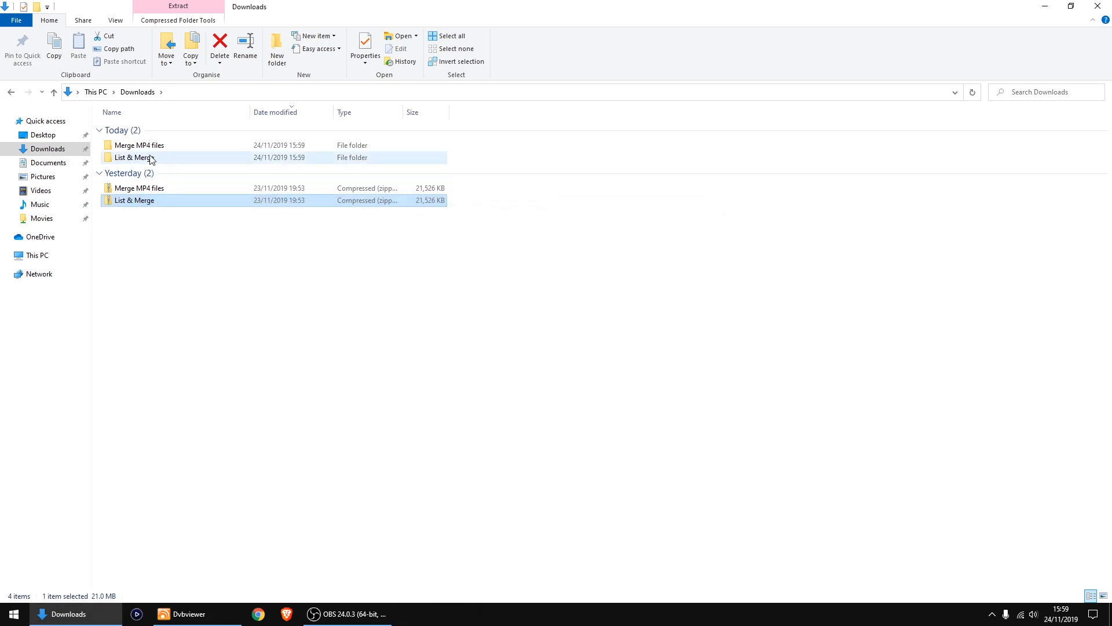
pyautogui.click(139, 145)
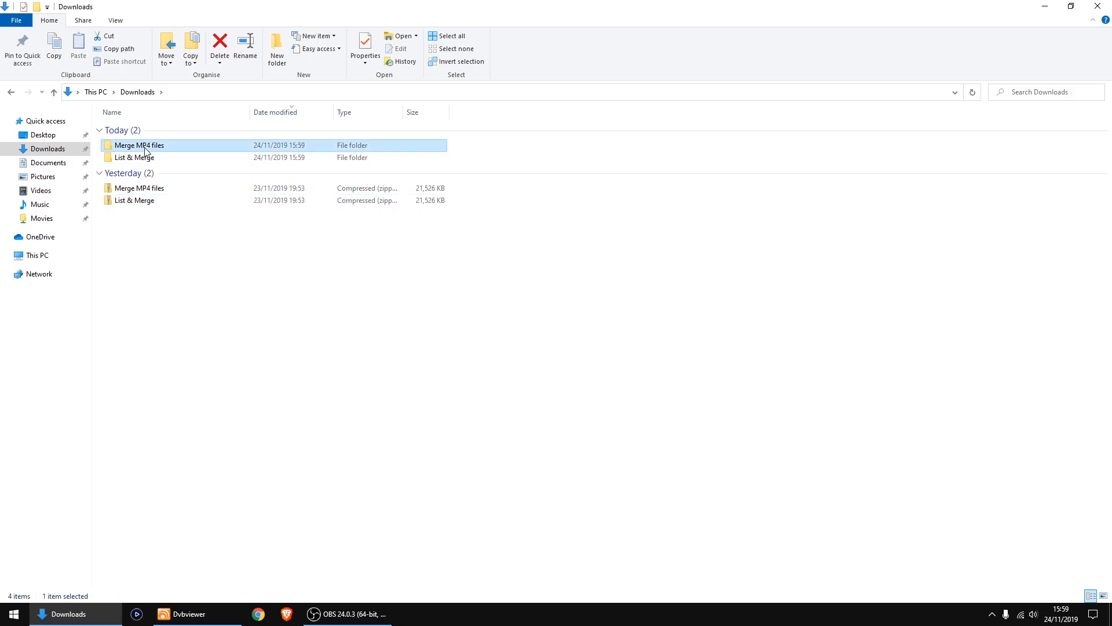
pyautogui.moveTo(44, 204)
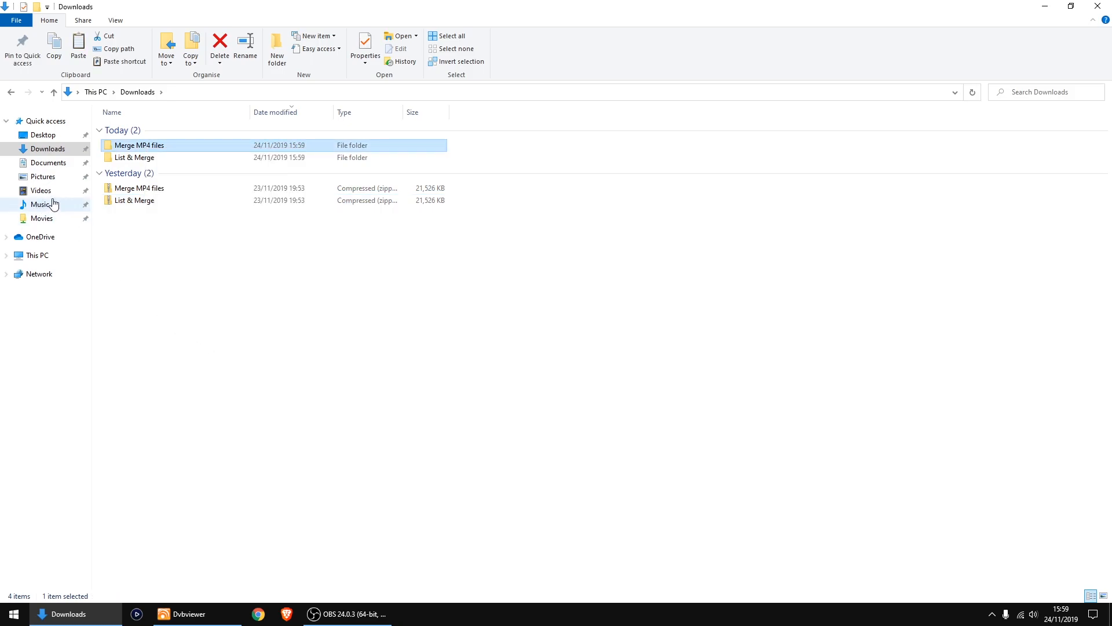
# - Paste the Merge MP4 files folder into Videos and copy its ffmpeg, List Videos and Merge tools
pyautogui.click(41, 190)
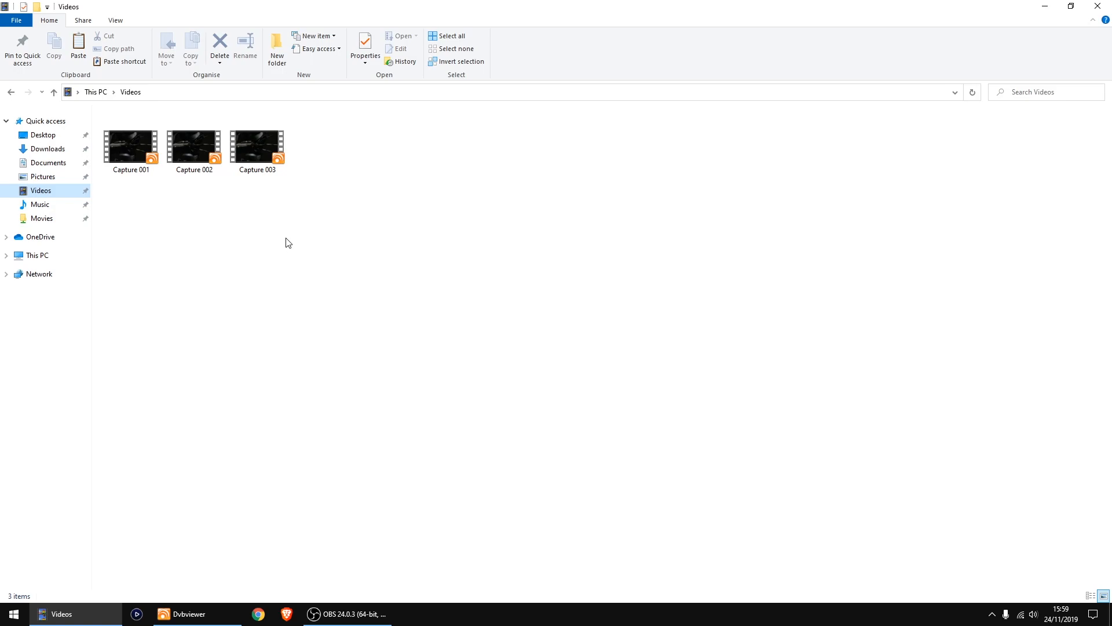
pyautogui.rightClick(288, 242)
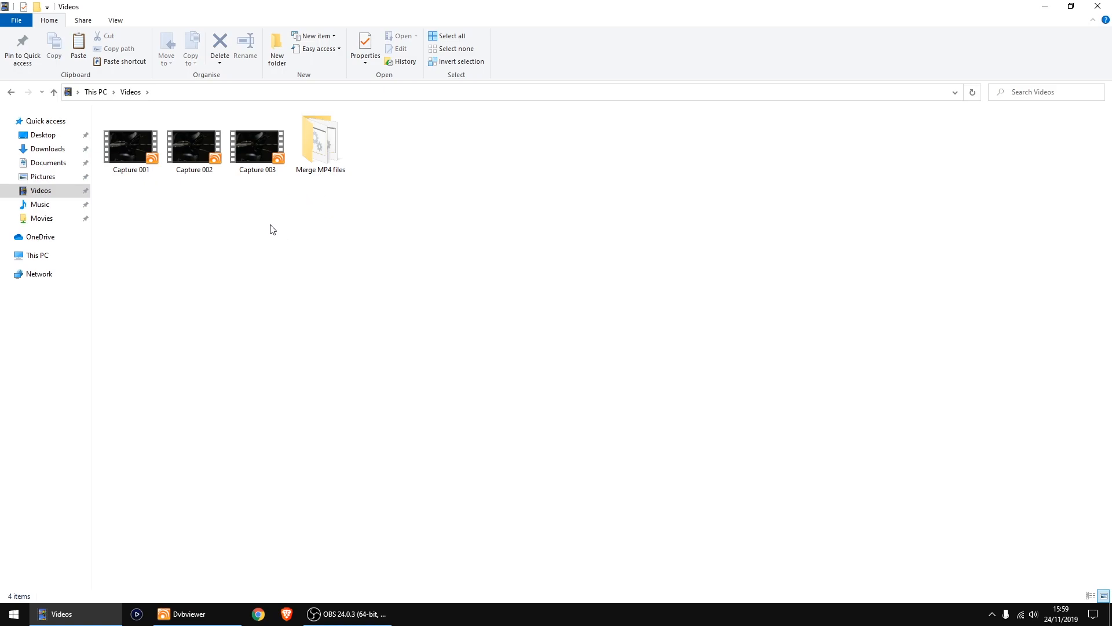
pyautogui.moveTo(299, 200)
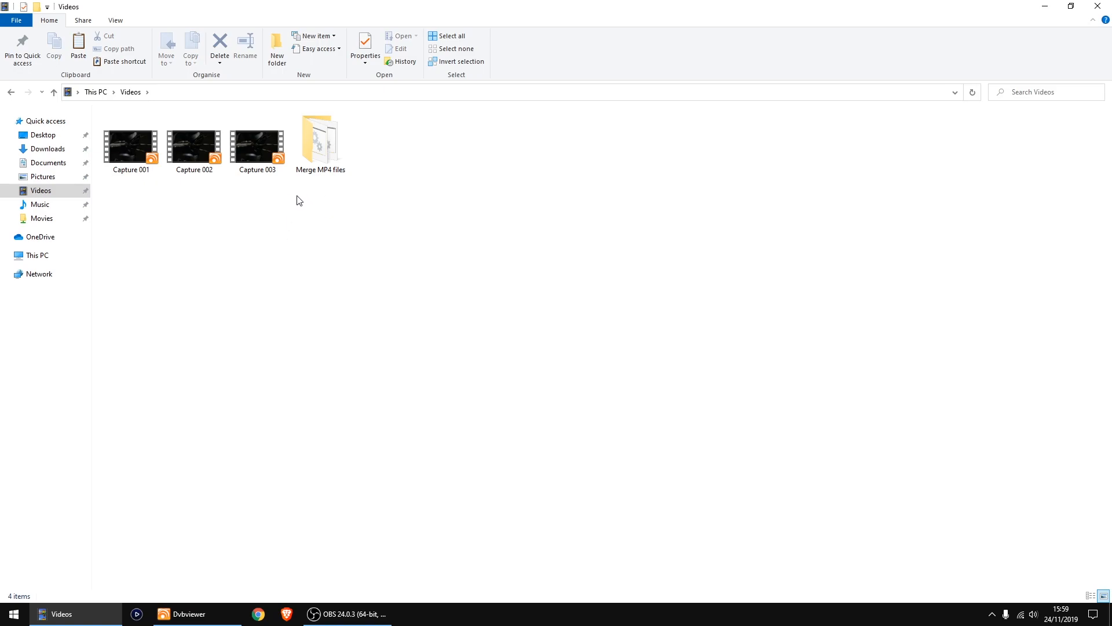
pyautogui.doubleClick(320, 138)
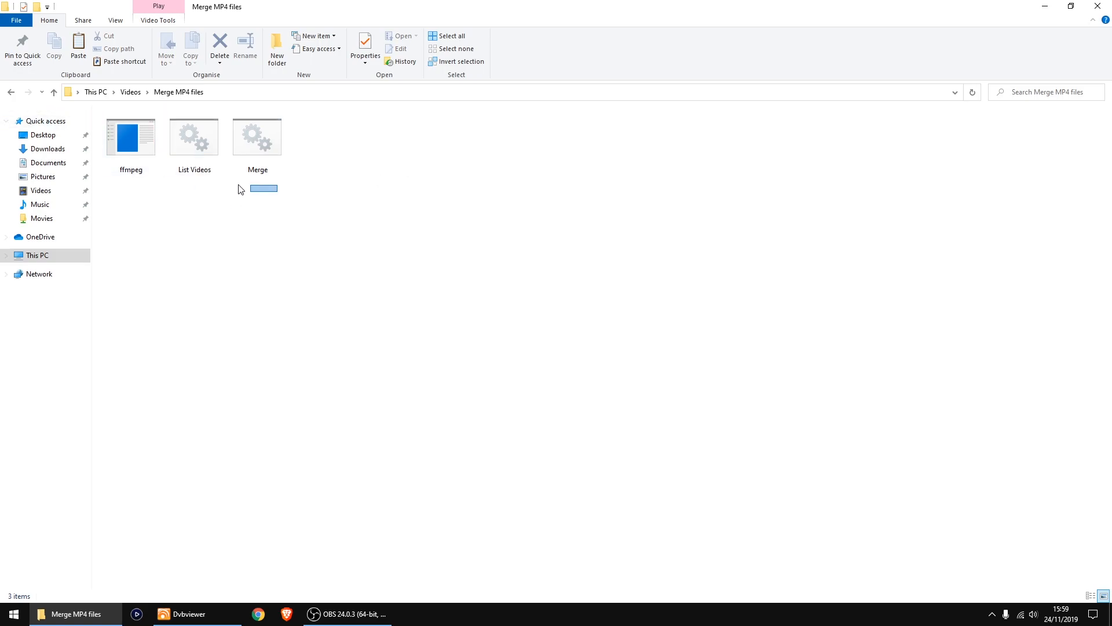
pyautogui.rightClick(258, 136)
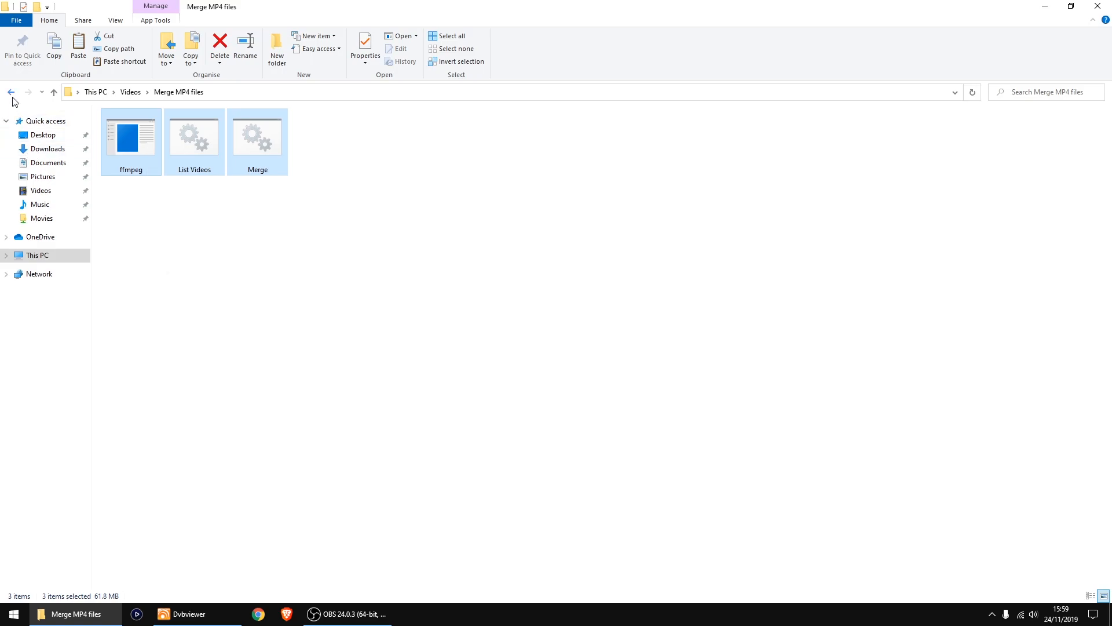
# - Paste ffmpeg, List Videos and Merge into Videos and run List Videos to create VideoList
pyautogui.click(11, 91)
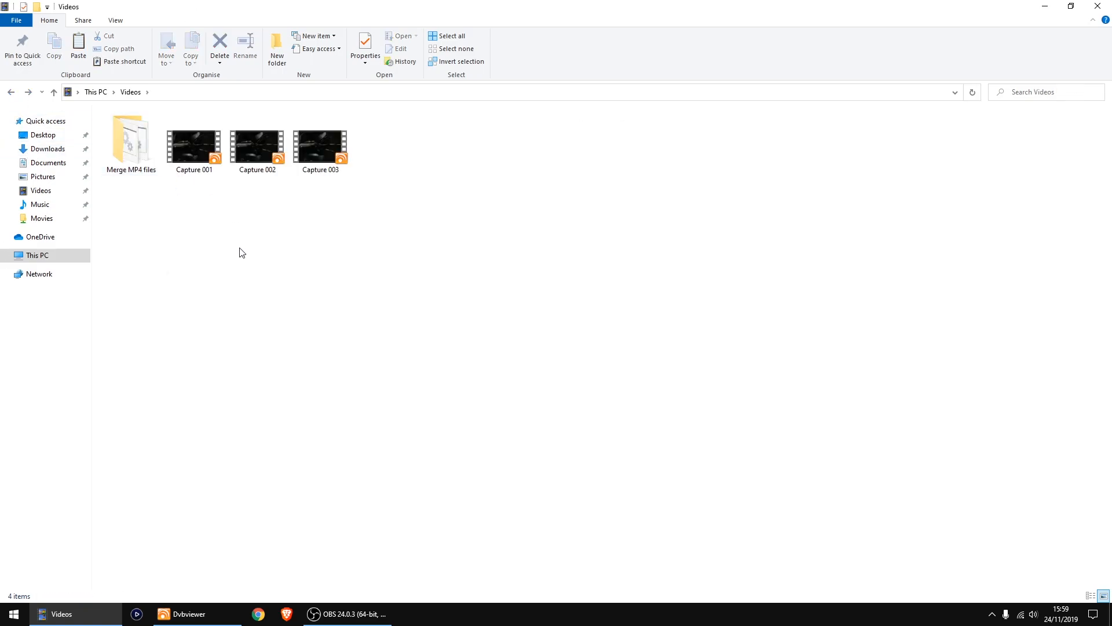
pyautogui.moveTo(336, 231)
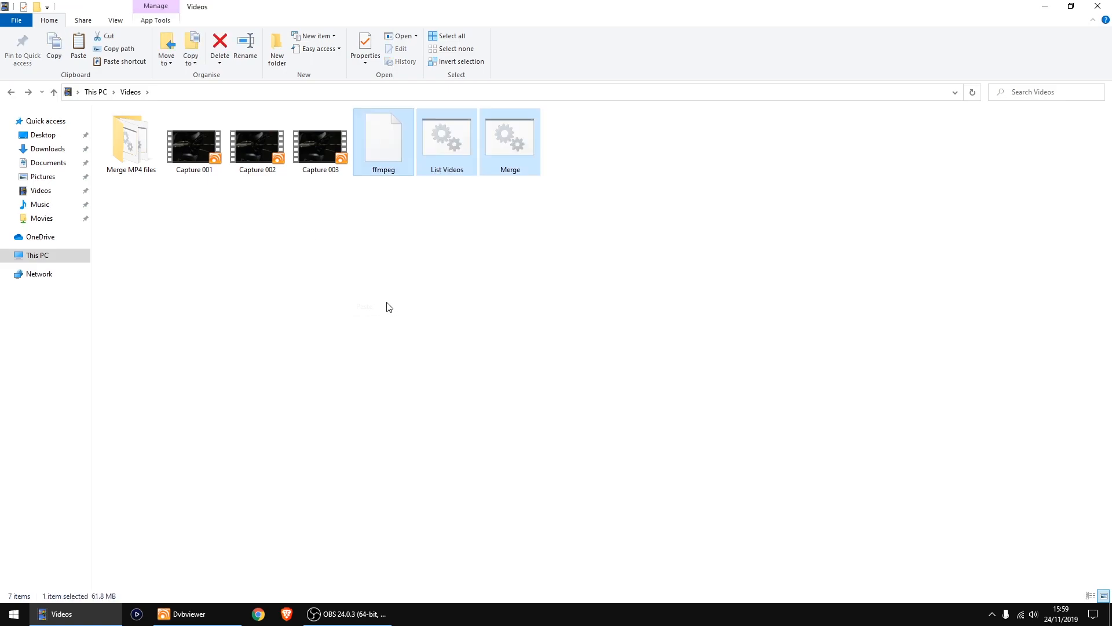
pyautogui.click(417, 263)
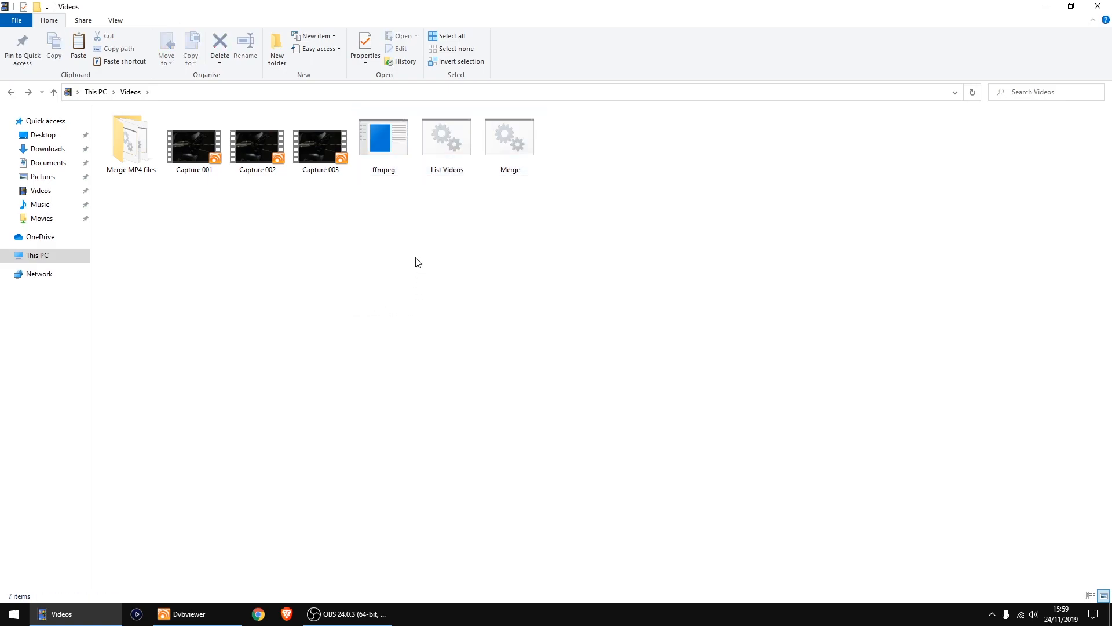
pyautogui.click(447, 137)
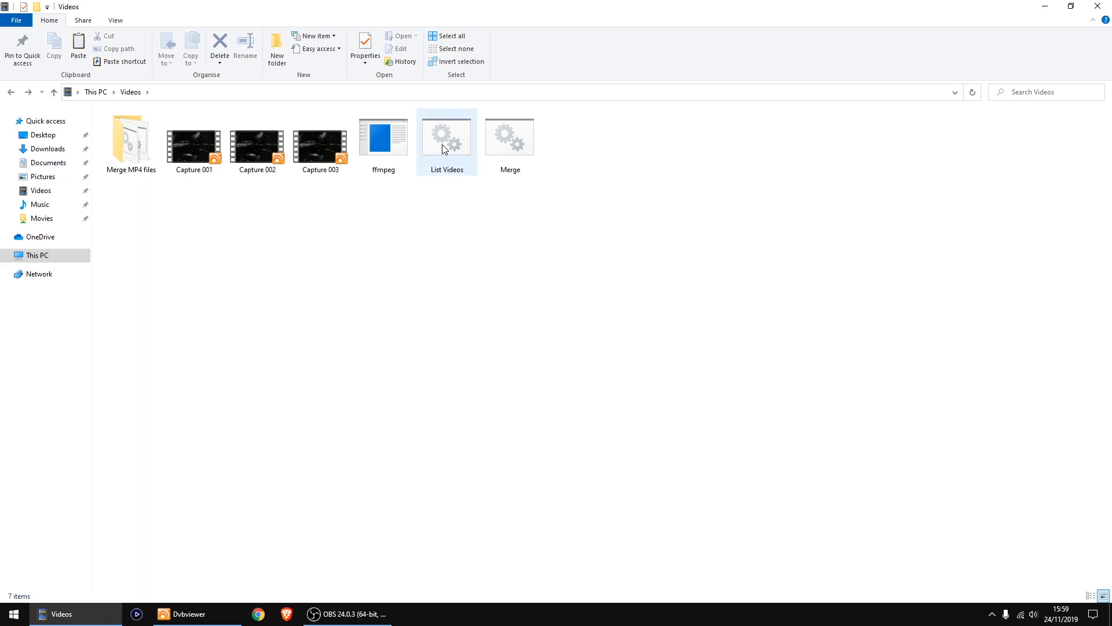
pyautogui.click(446, 135)
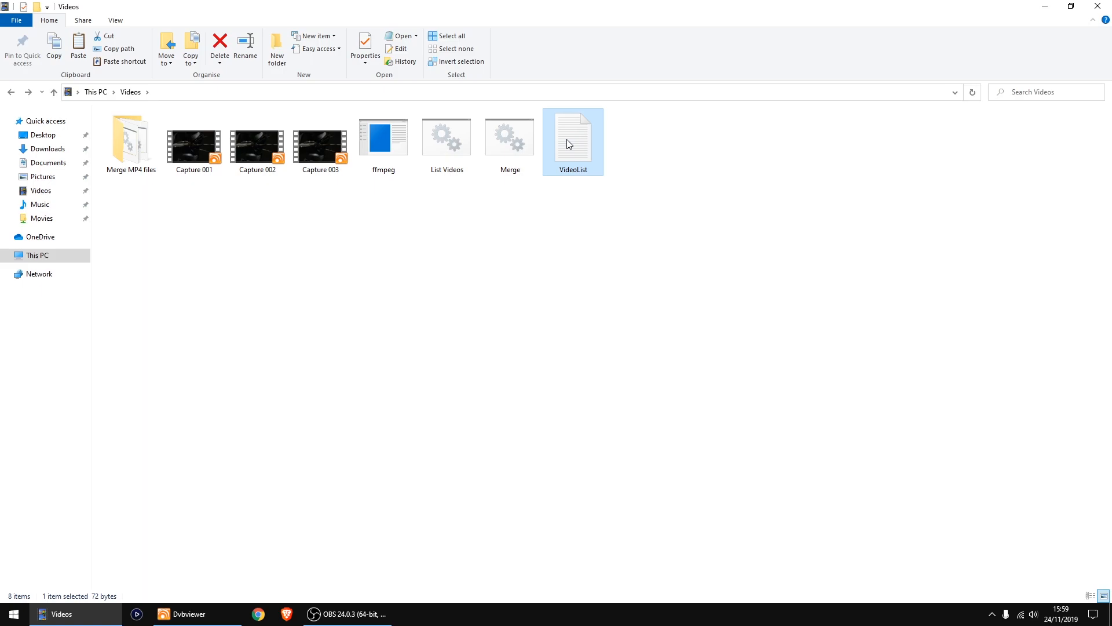
pyautogui.doubleClick(571, 141)
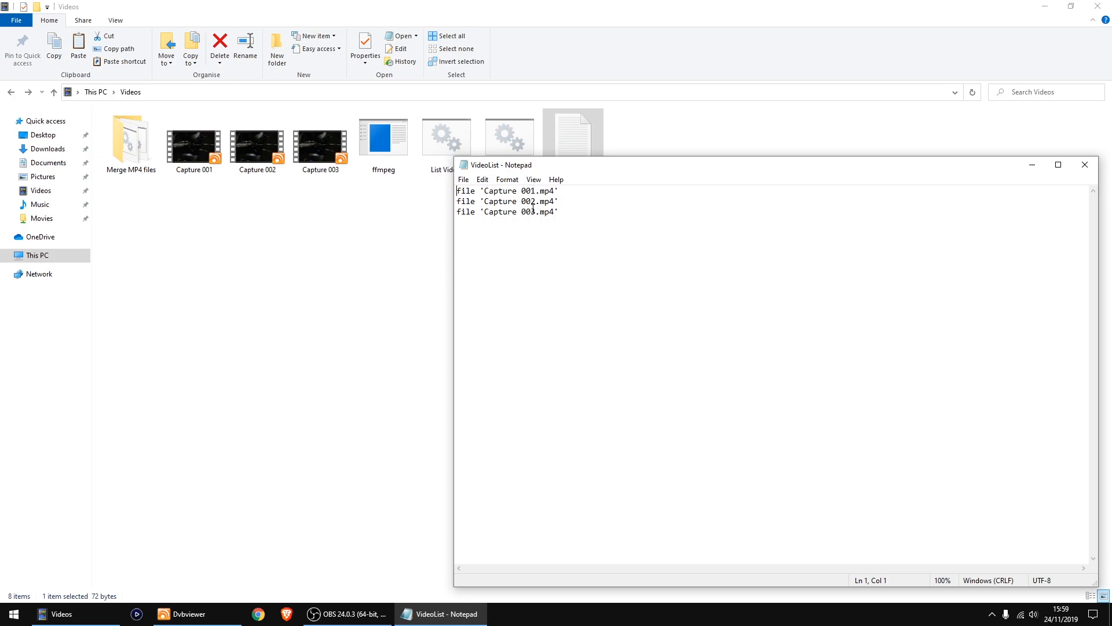
pyautogui.click(1085, 164)
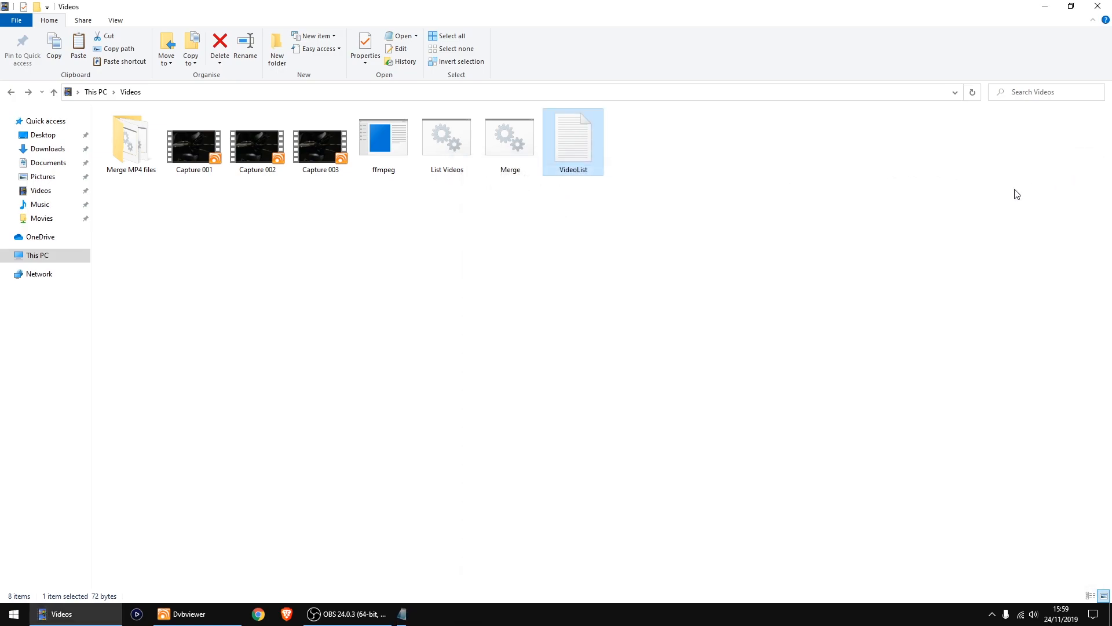
pyautogui.click(510, 134)
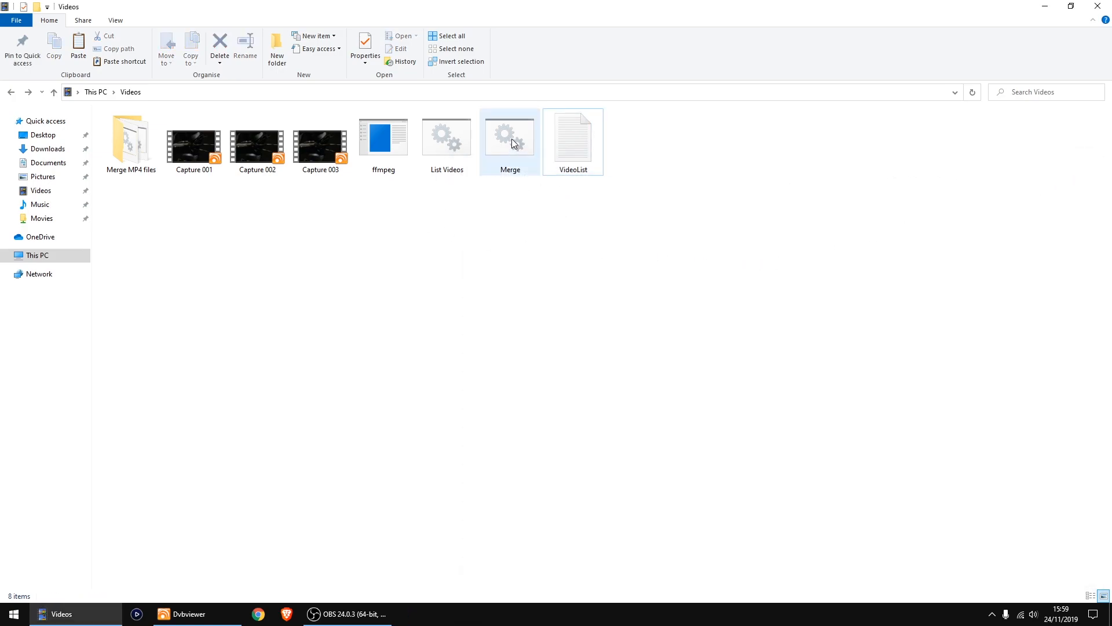
# - Run Merge so ffmpeg concatenates the three captures into output.mp4 in Videos
pyautogui.doubleClick(510, 137)
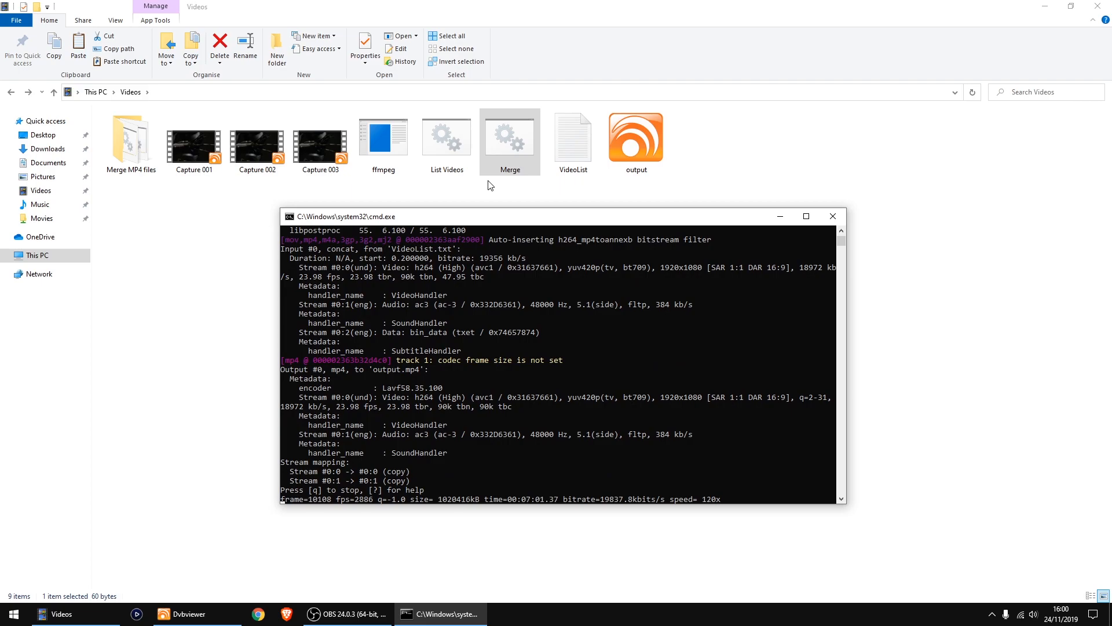
pyautogui.click(572, 135)
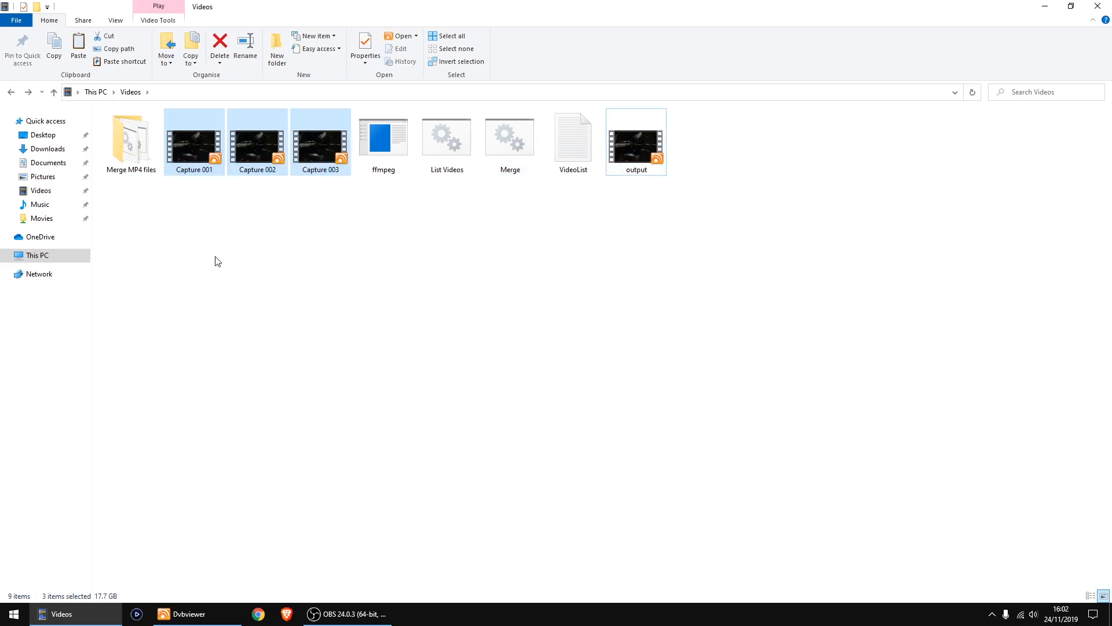
pyautogui.moveTo(169, 570)
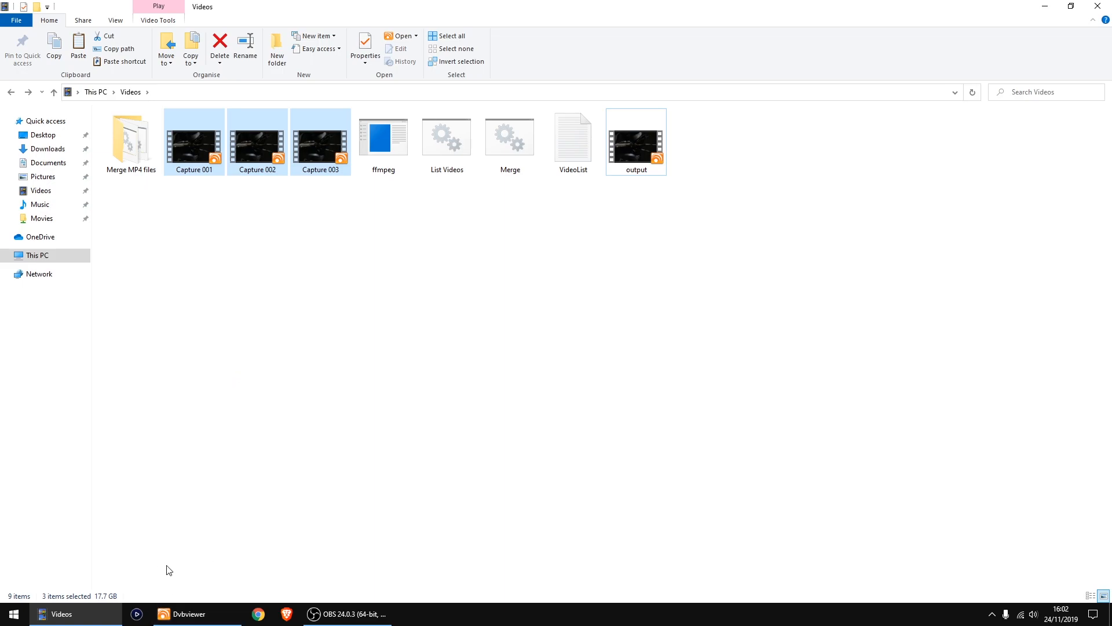
pyautogui.moveTo(267, 475)
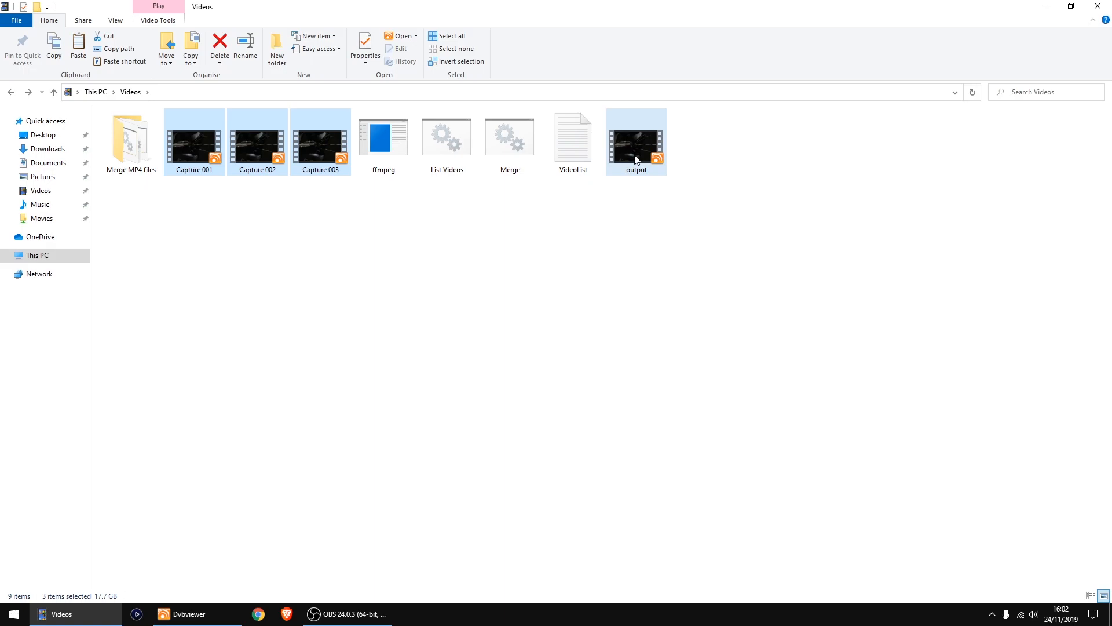
# - Play the 17.7 GB merged output video in DVB Viewer, then select the helper files for removal
pyautogui.click(635, 138)
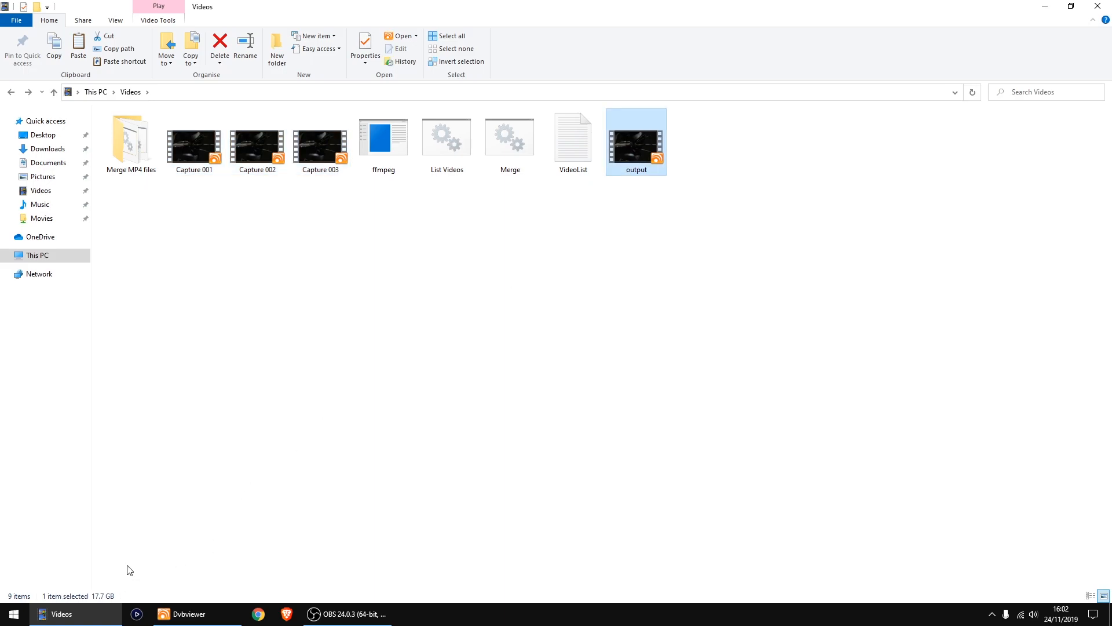
pyautogui.moveTo(687, 262)
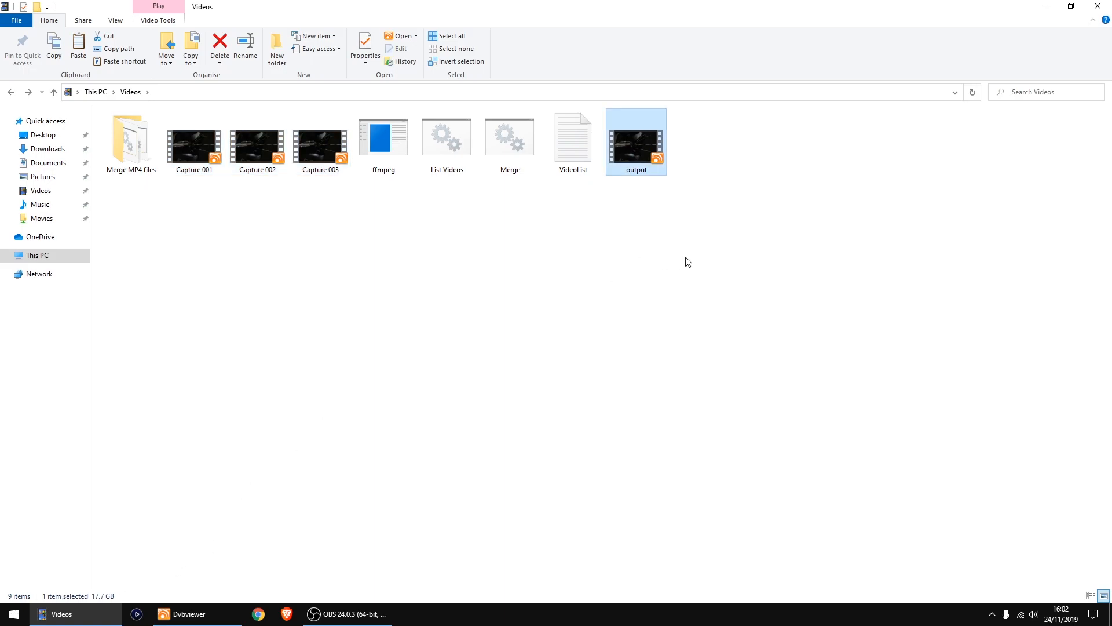
pyautogui.moveTo(675, 188)
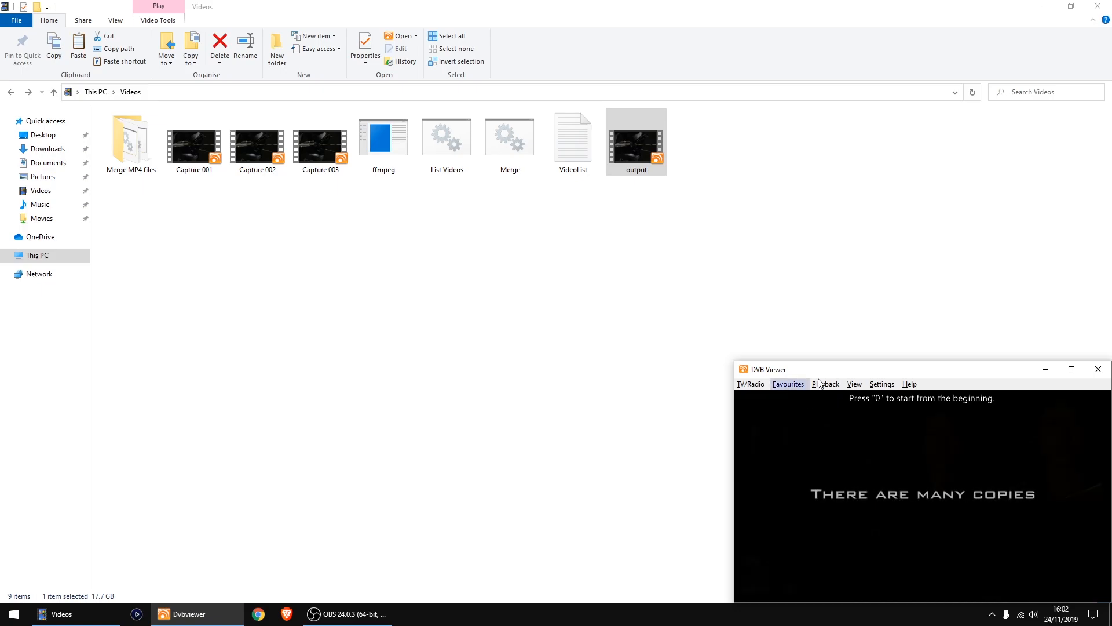
pyautogui.click(788, 383)
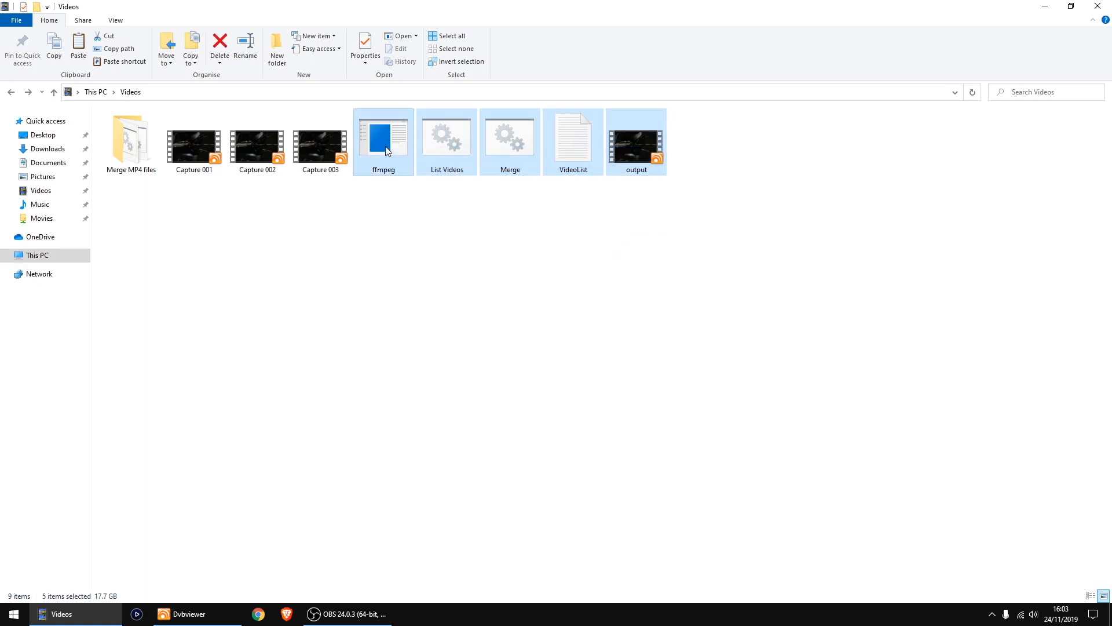
# - Permanently delete the five helper files, output and the Merge MP4 files folder, then go to Downloads
pyautogui.click(219, 45)
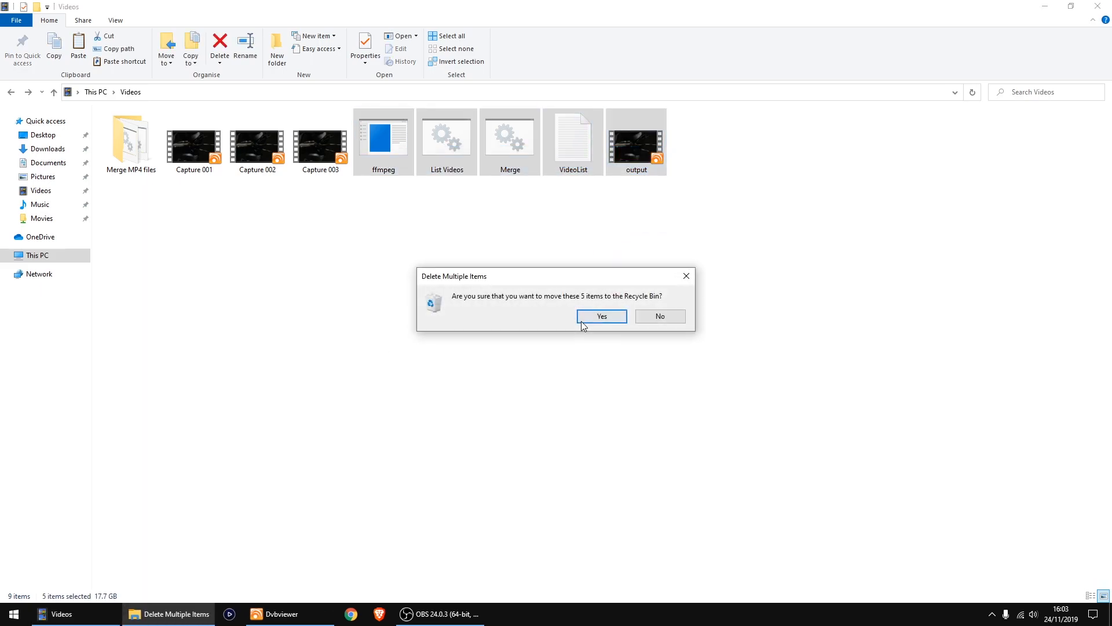
pyautogui.click(601, 315)
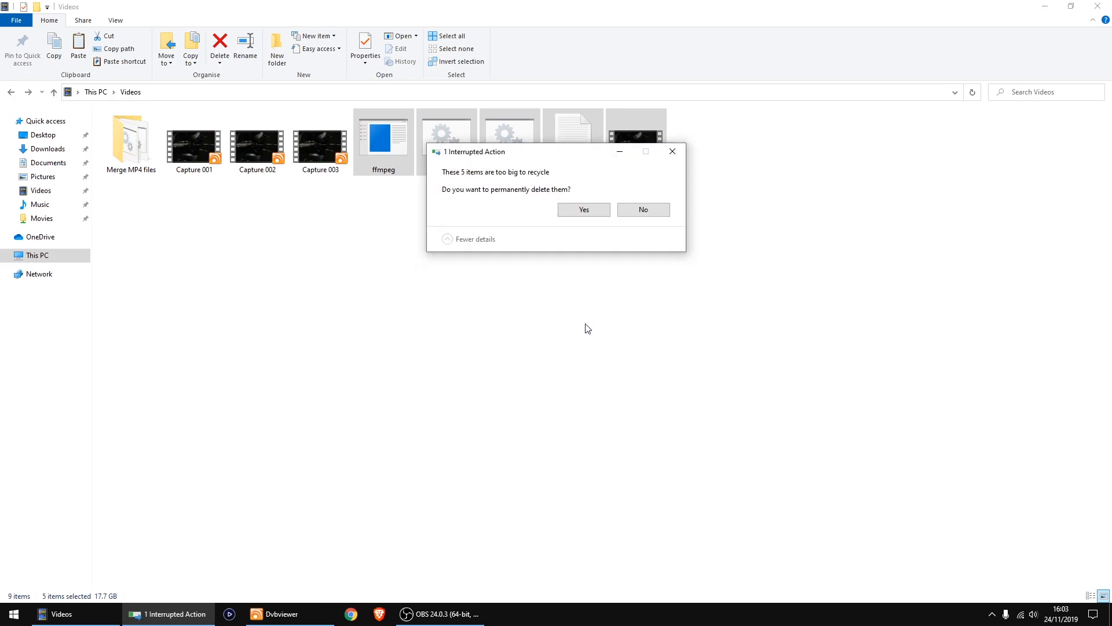
pyautogui.click(583, 210)
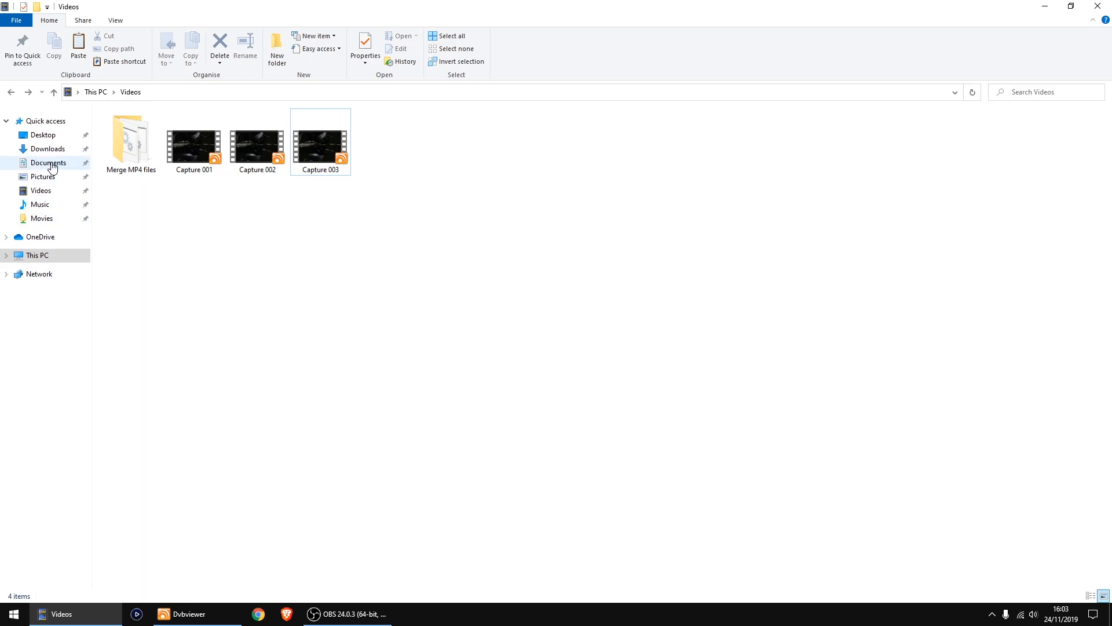
pyautogui.click(219, 47)
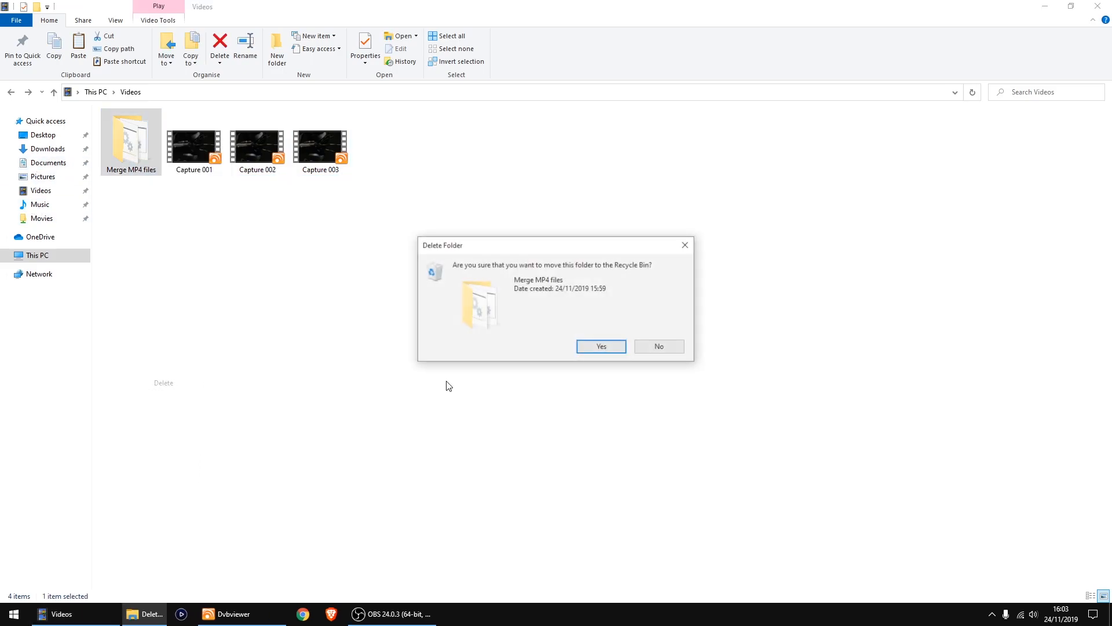
pyautogui.click(600, 347)
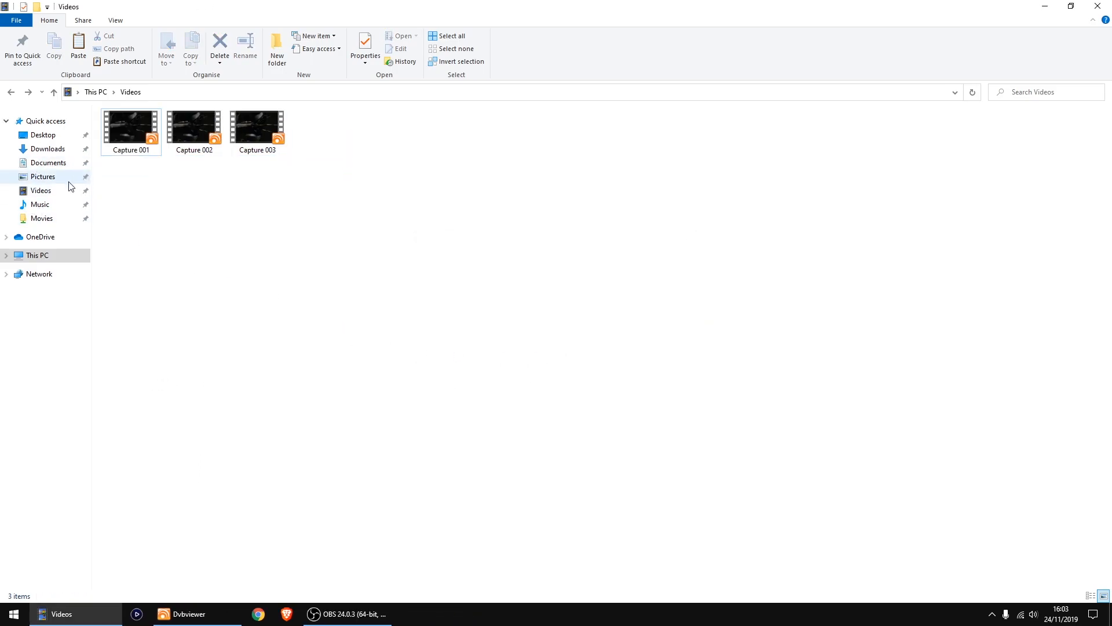
pyautogui.click(49, 150)
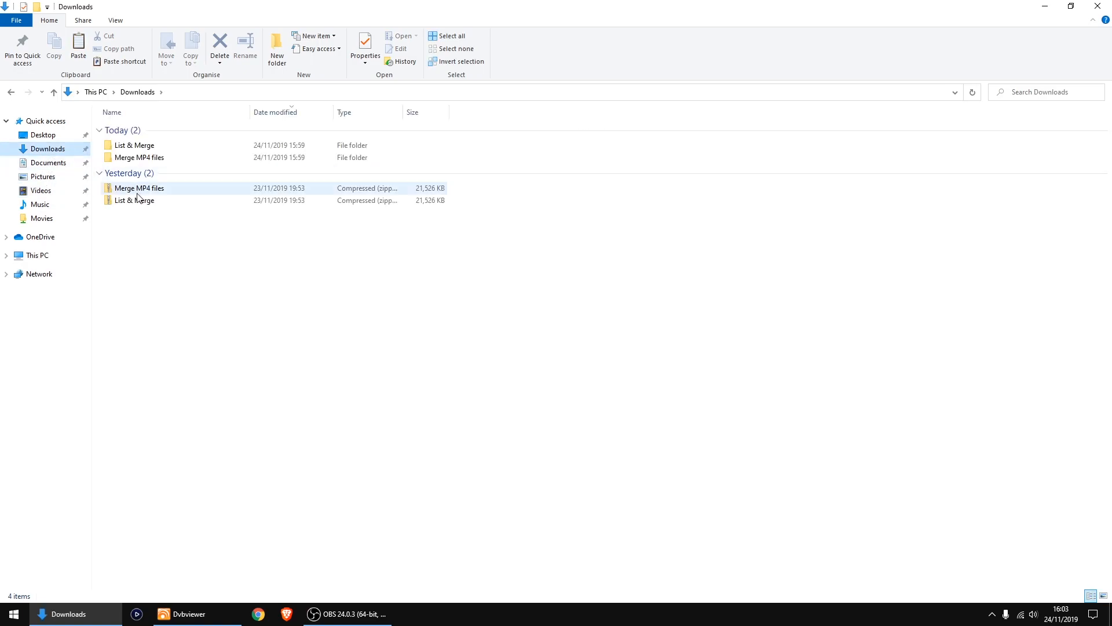
# - Copy the List & Merge folder into Videos and move its ffmpeg and List & Merge batch file beside the captures
pyautogui.click(138, 156)
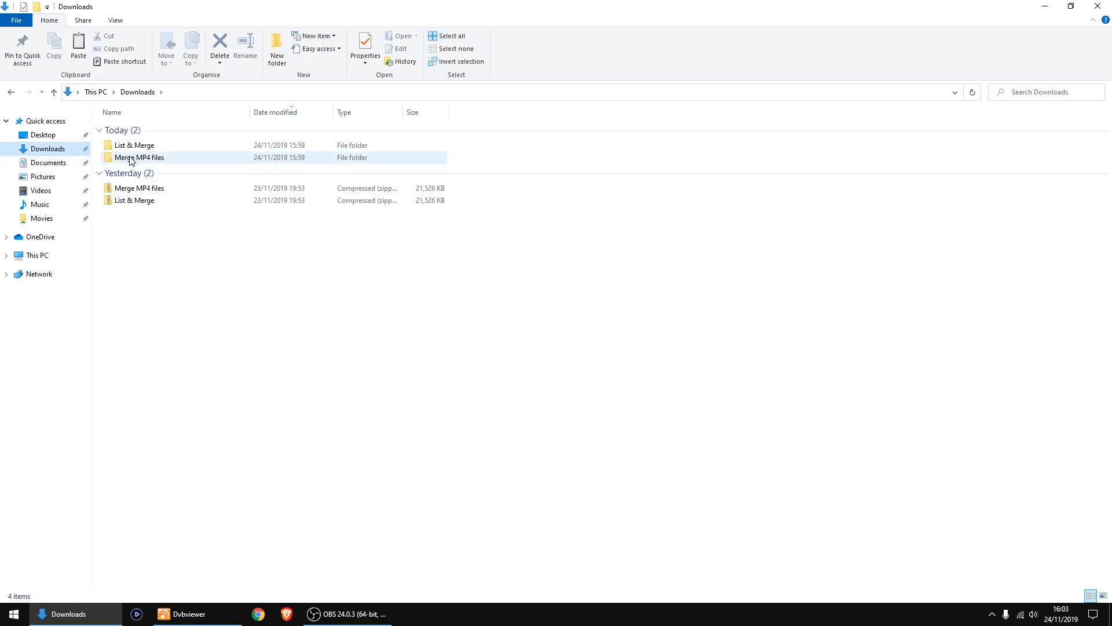
pyautogui.click(133, 146)
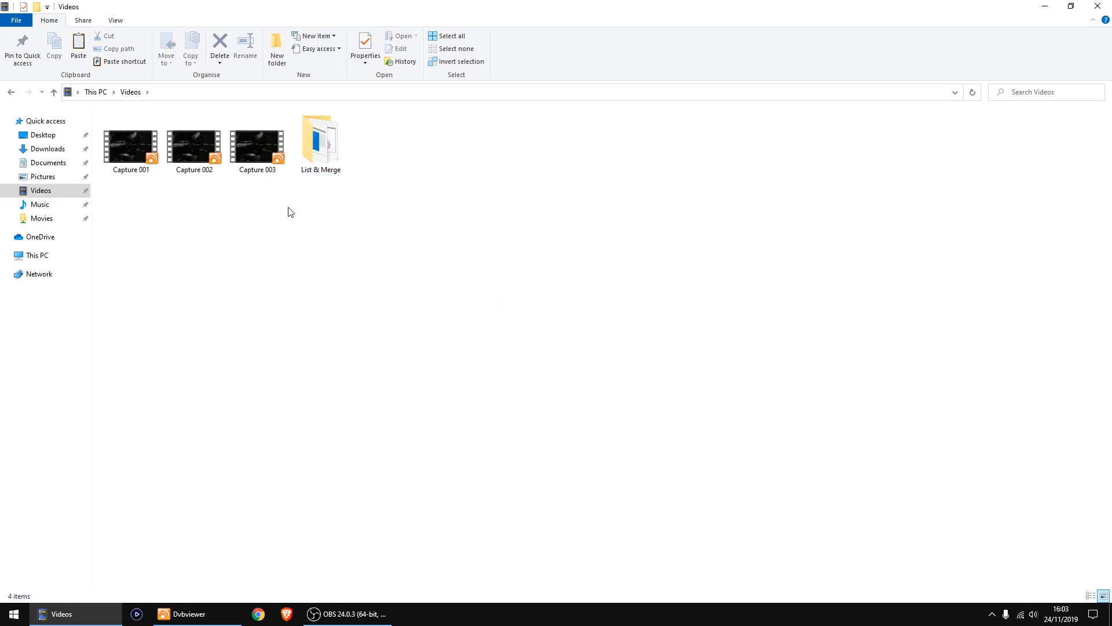
pyautogui.moveTo(297, 233)
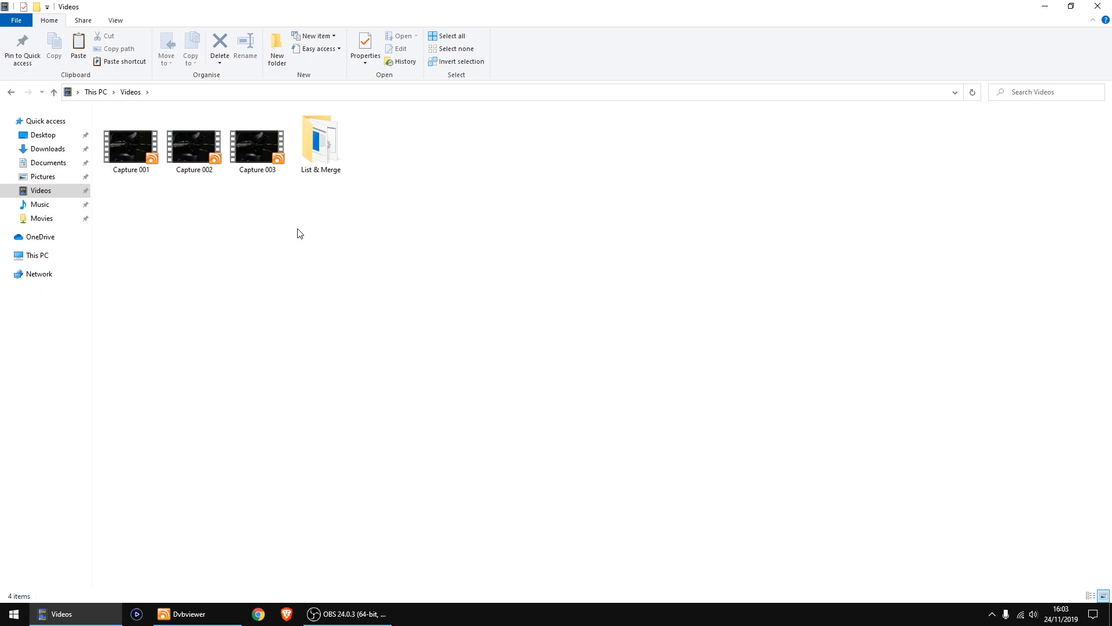
pyautogui.doubleClick(319, 138)
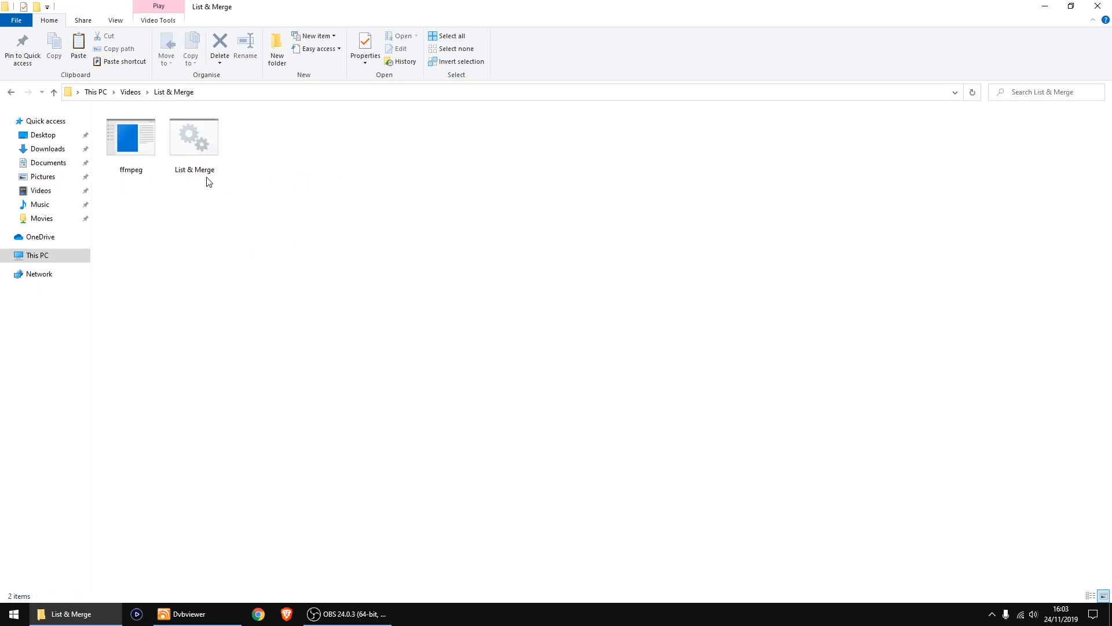
pyautogui.rightClick(130, 134)
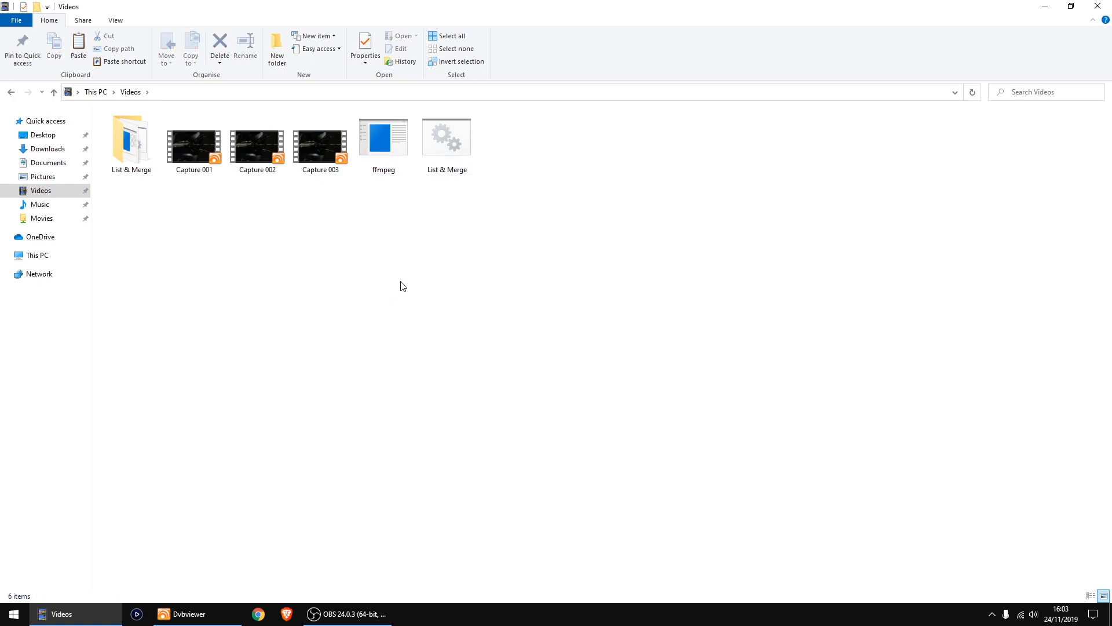
pyautogui.moveTo(412, 277)
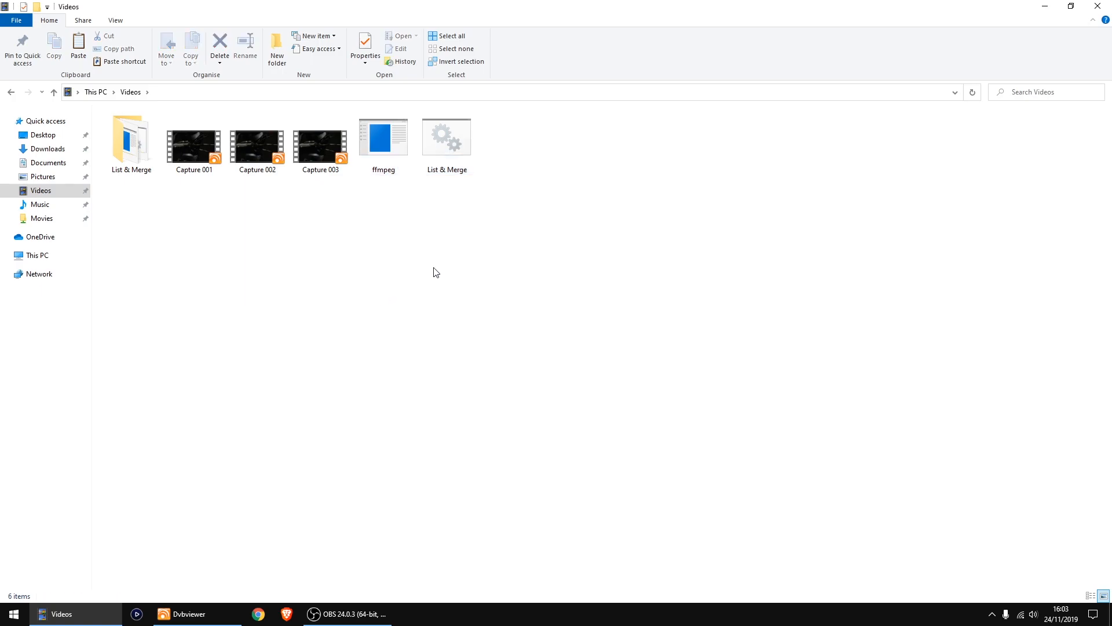
pyautogui.moveTo(447, 226)
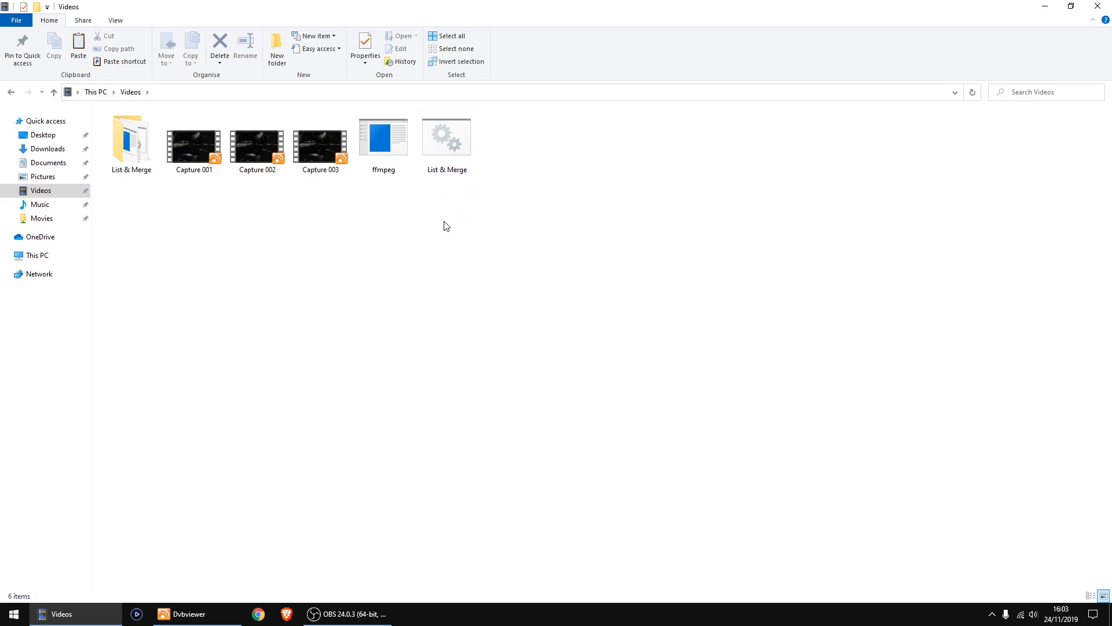
pyautogui.moveTo(464, 211)
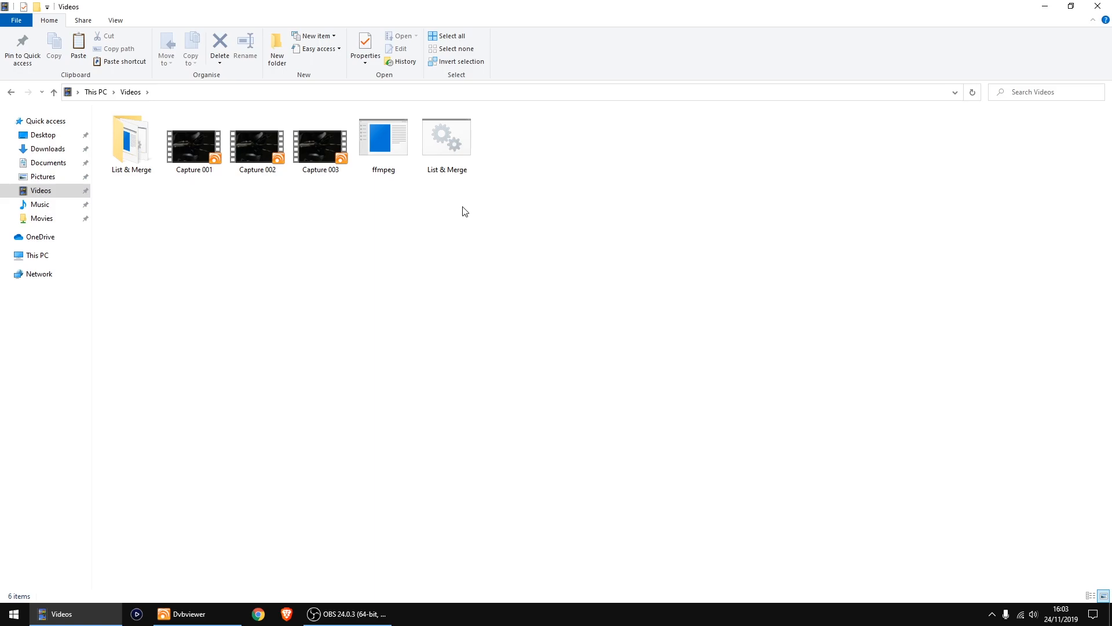
pyautogui.moveTo(450, 224)
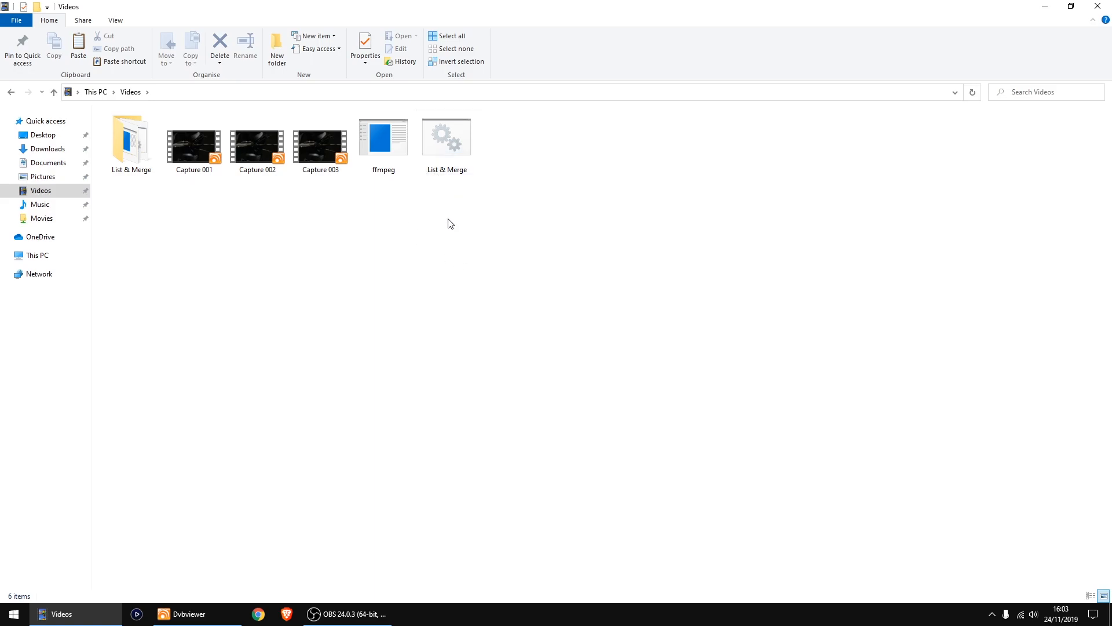
pyautogui.moveTo(452, 146)
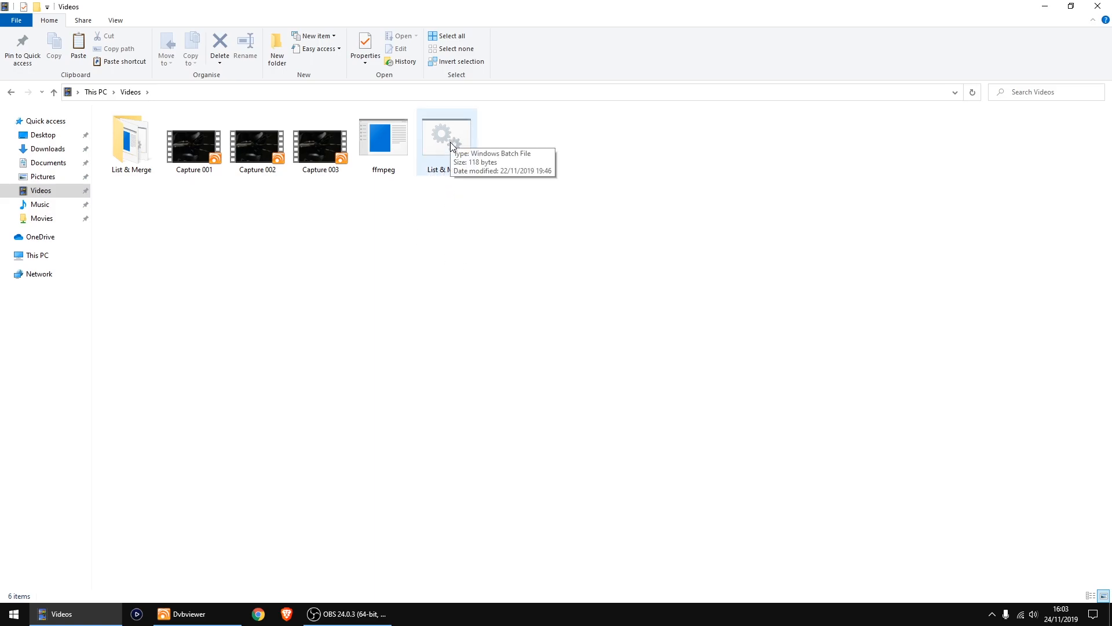
# - Run the List & Merge batch file so ffmpeg builds VideoList and concatenates the captures
pyautogui.doubleClick(447, 134)
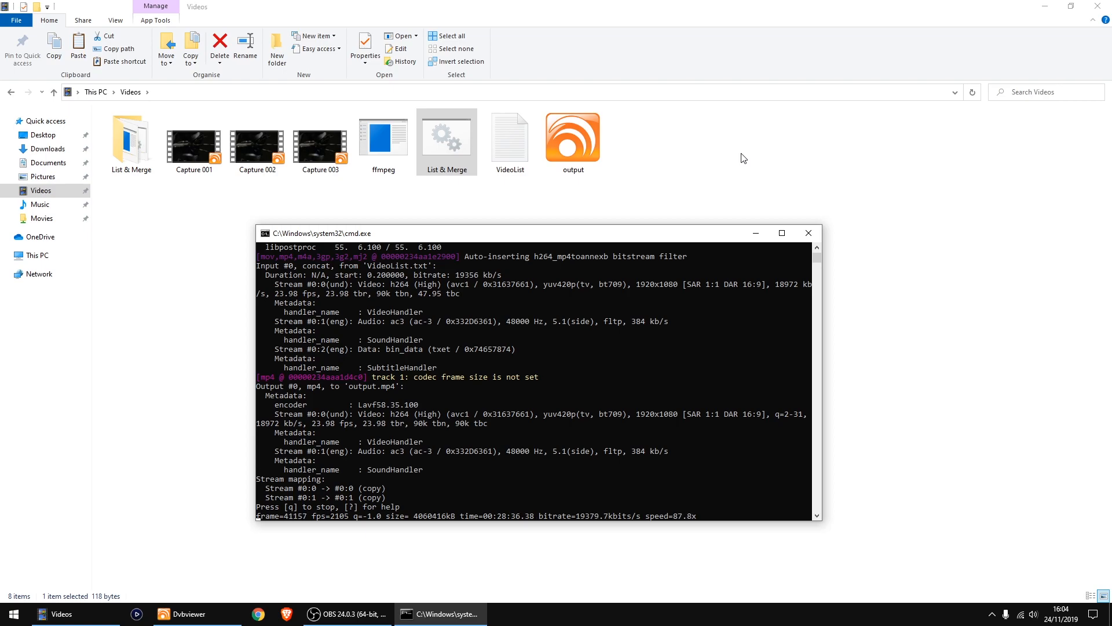
pyautogui.moveTo(699, 129)
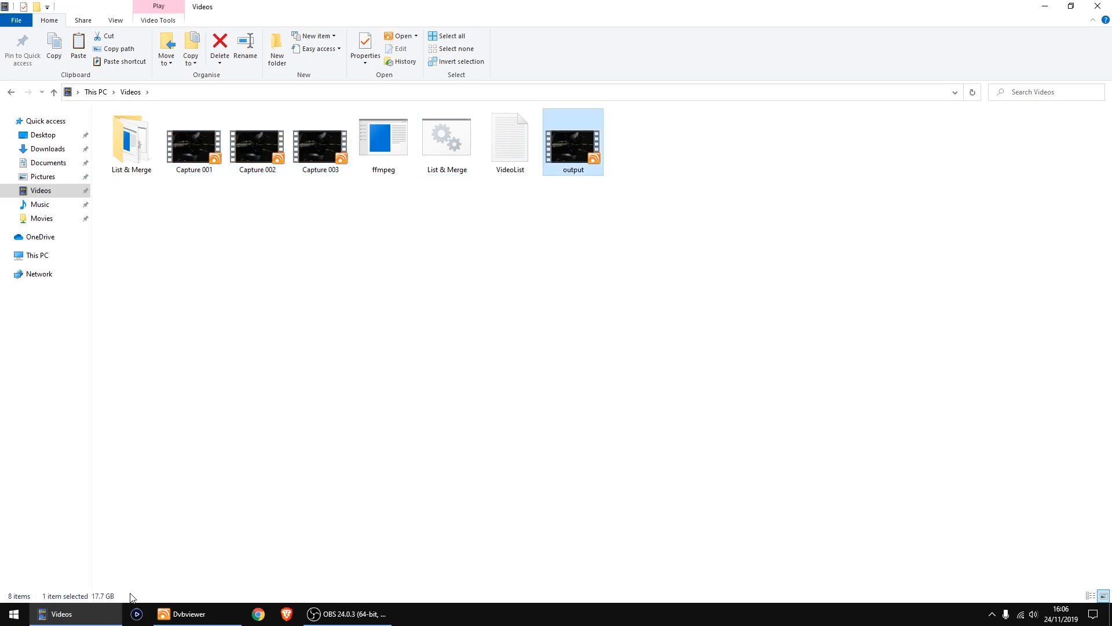
pyautogui.click(701, 305)
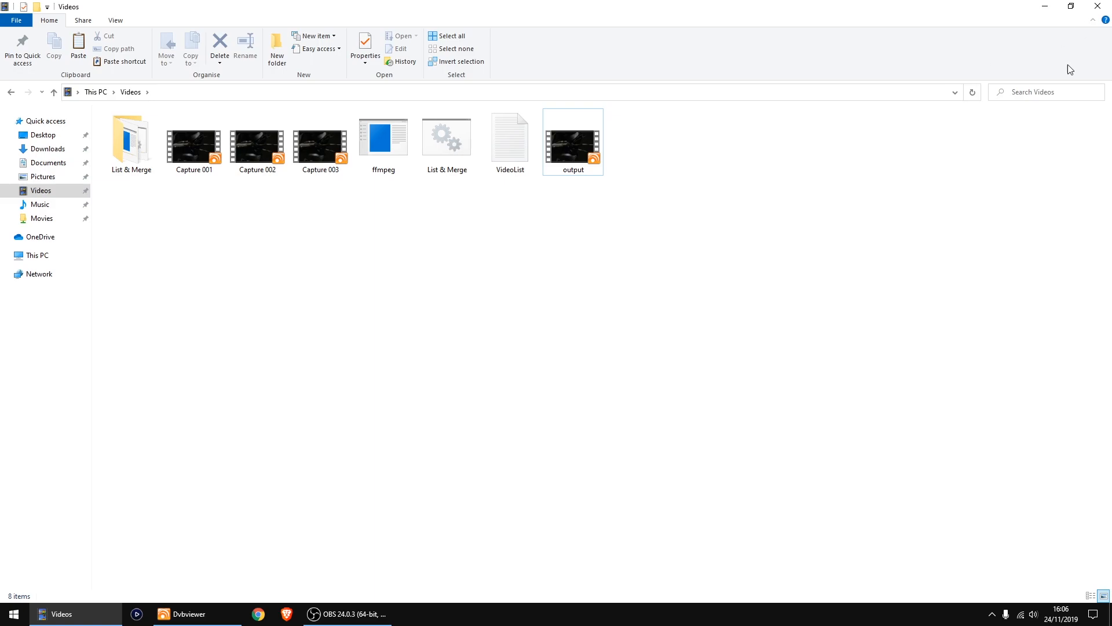
pyautogui.moveTo(614, 319)
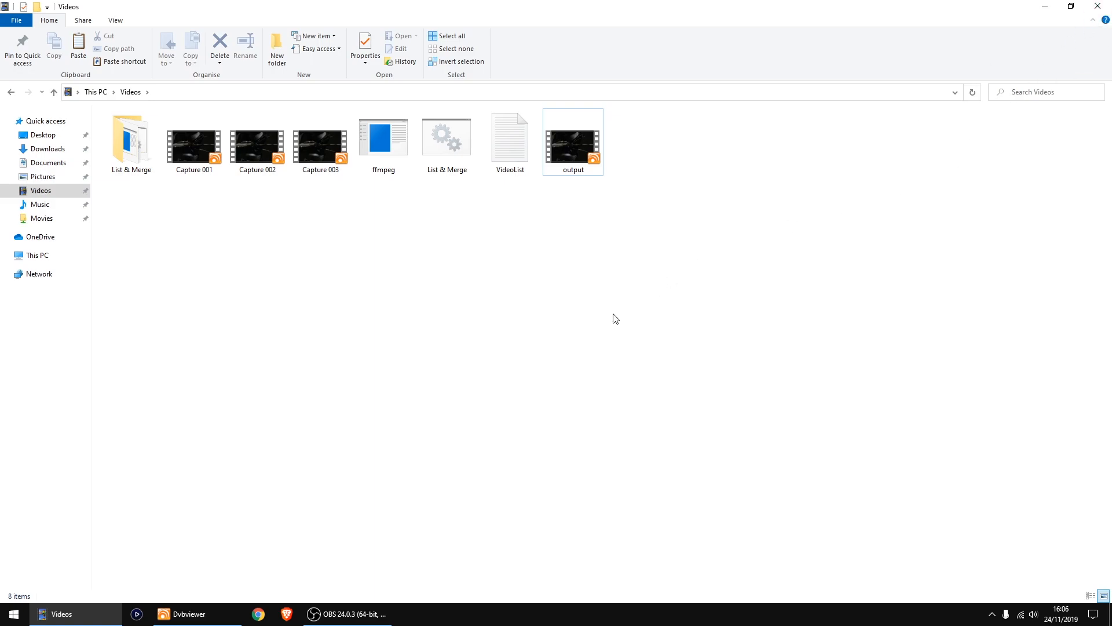